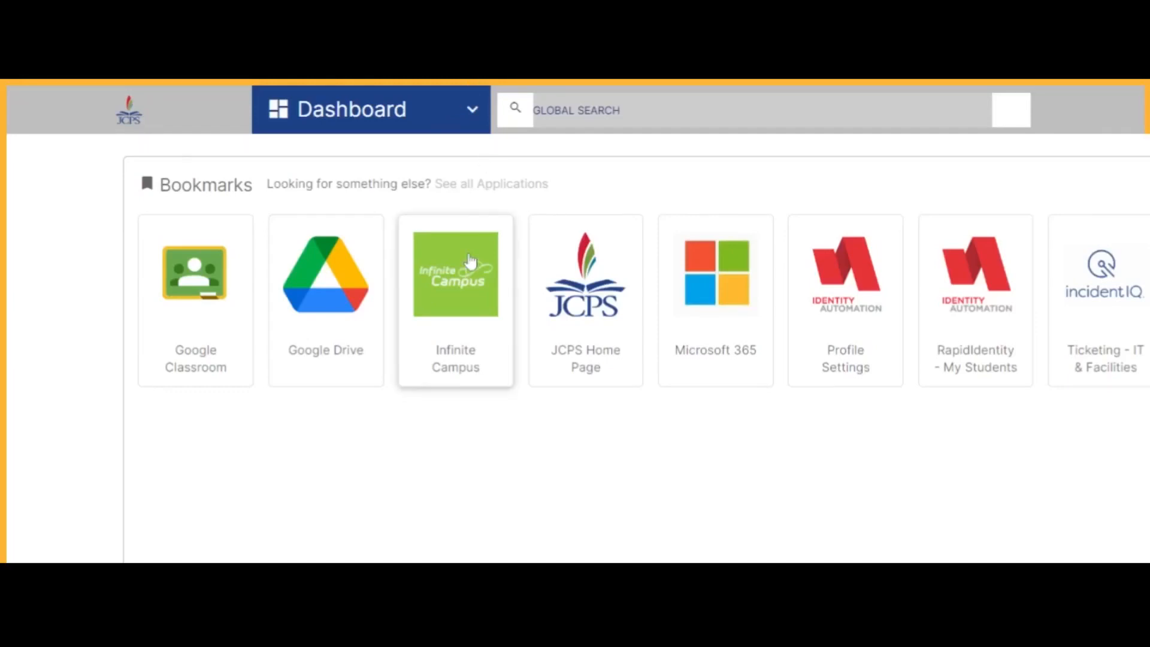
mouse_move(493, 424)
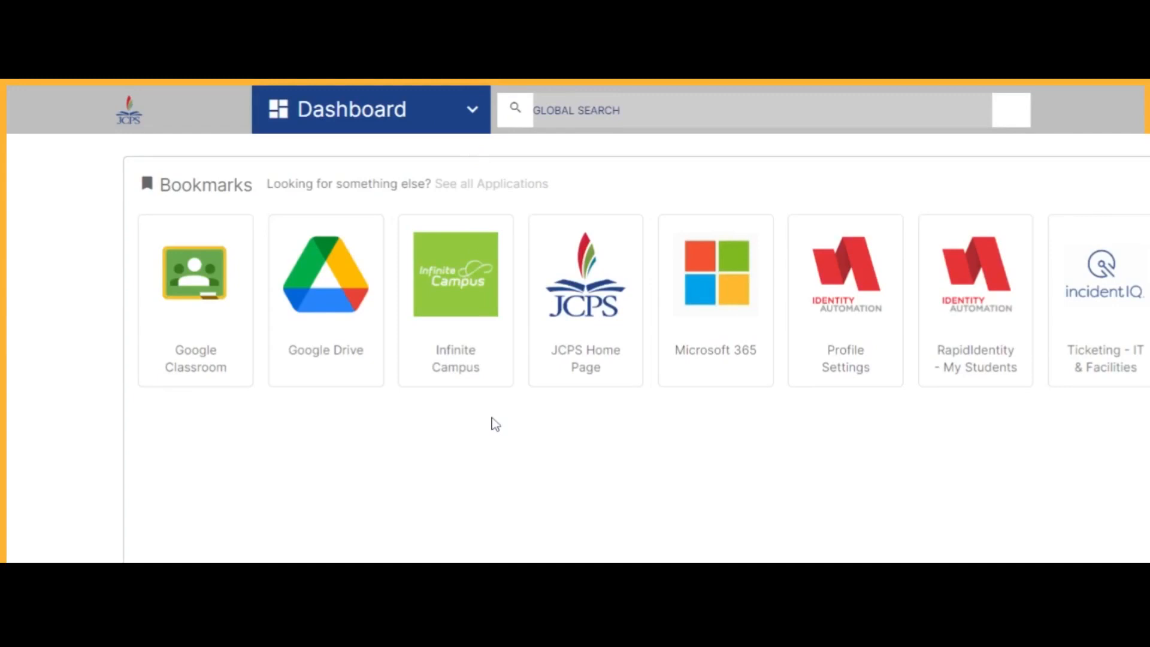
mouse_move(452, 395)
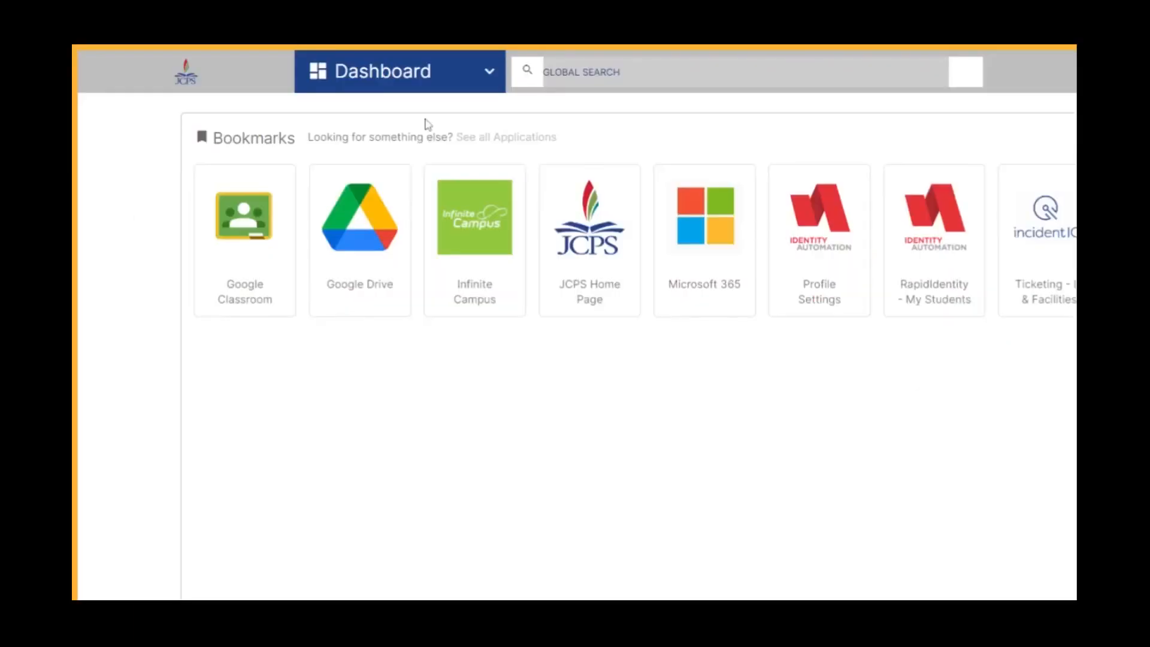
mouse_move(467, 109)
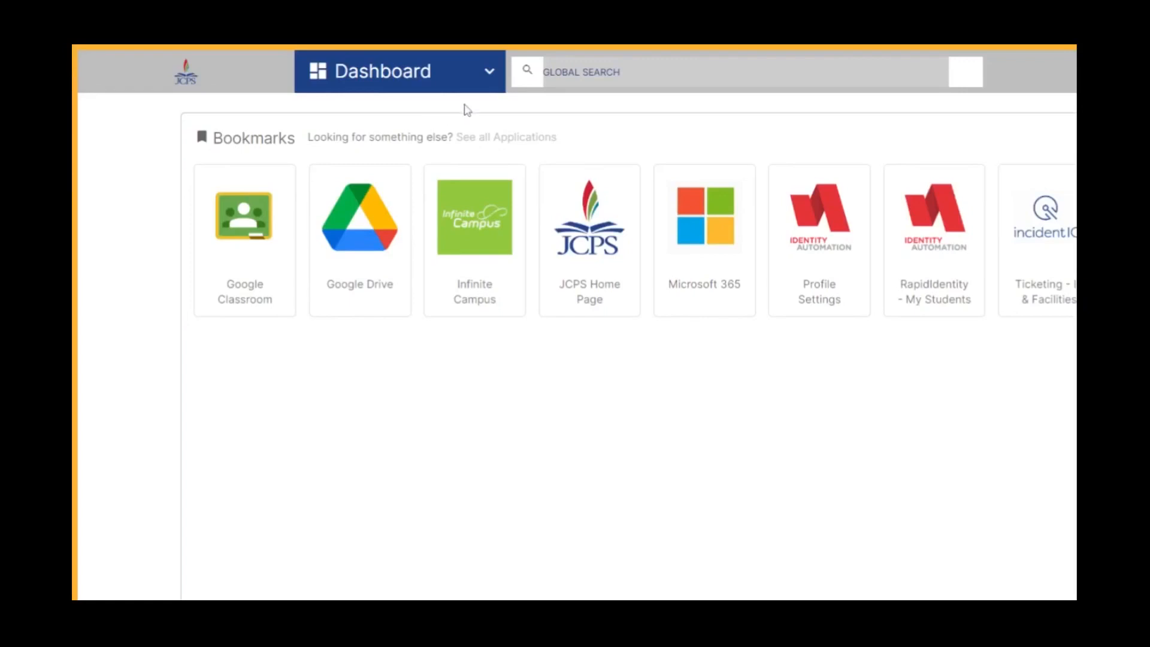
mouse_move(489, 74)
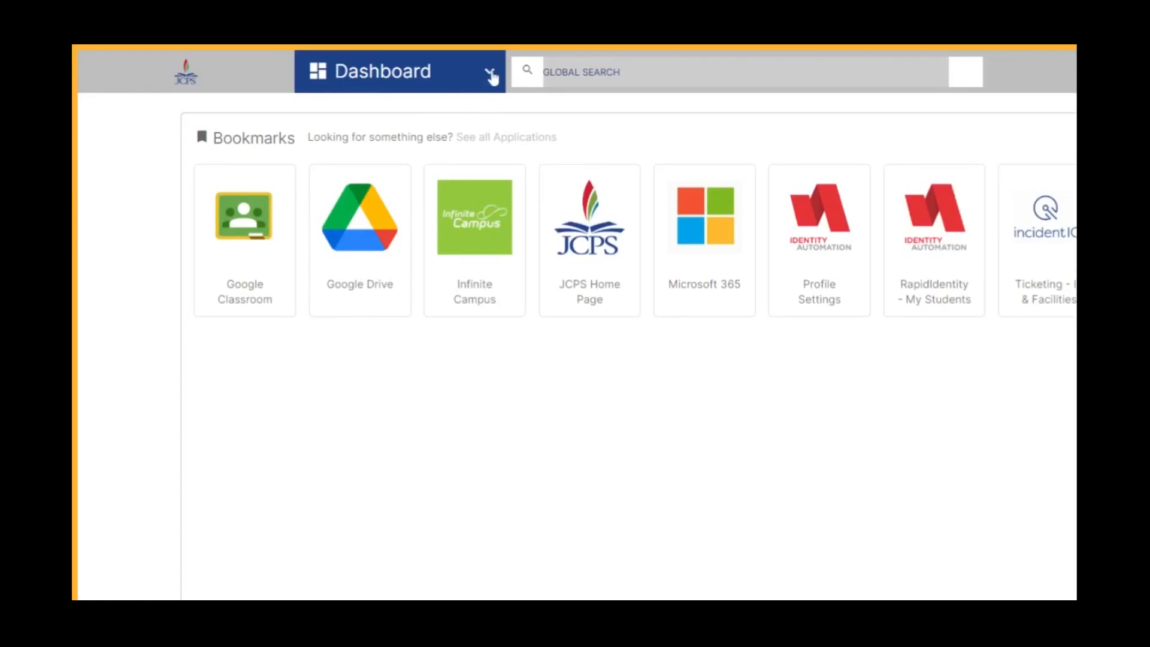
Go to the People area and show the My Students group of six students
left_click(489, 72)
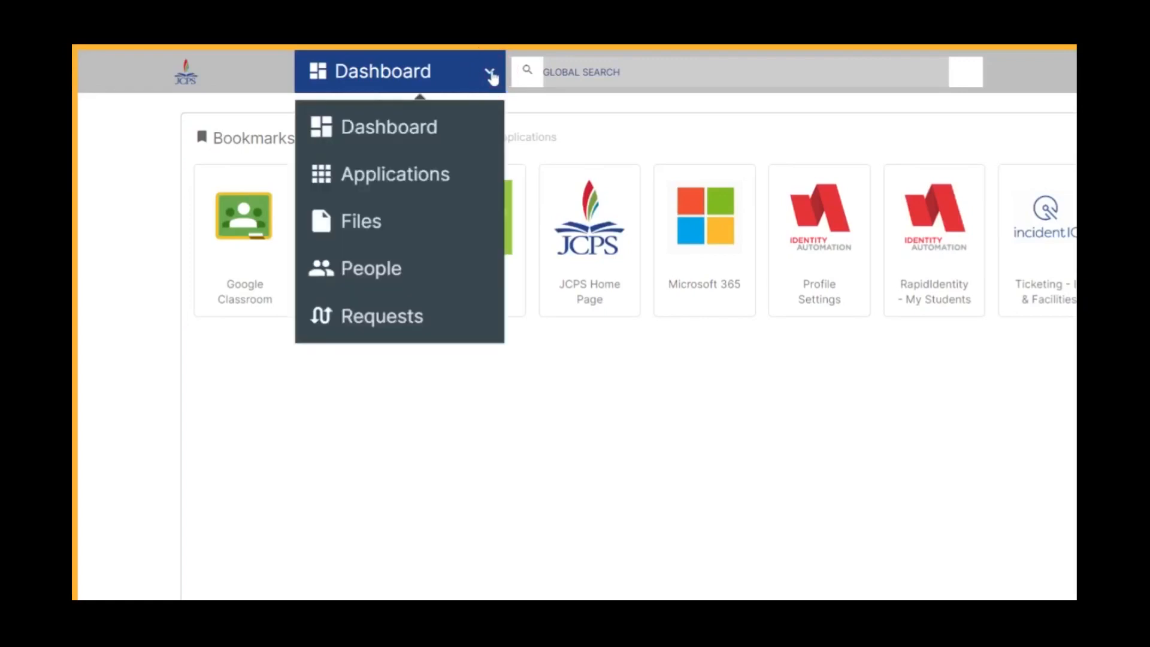
mouse_move(453, 128)
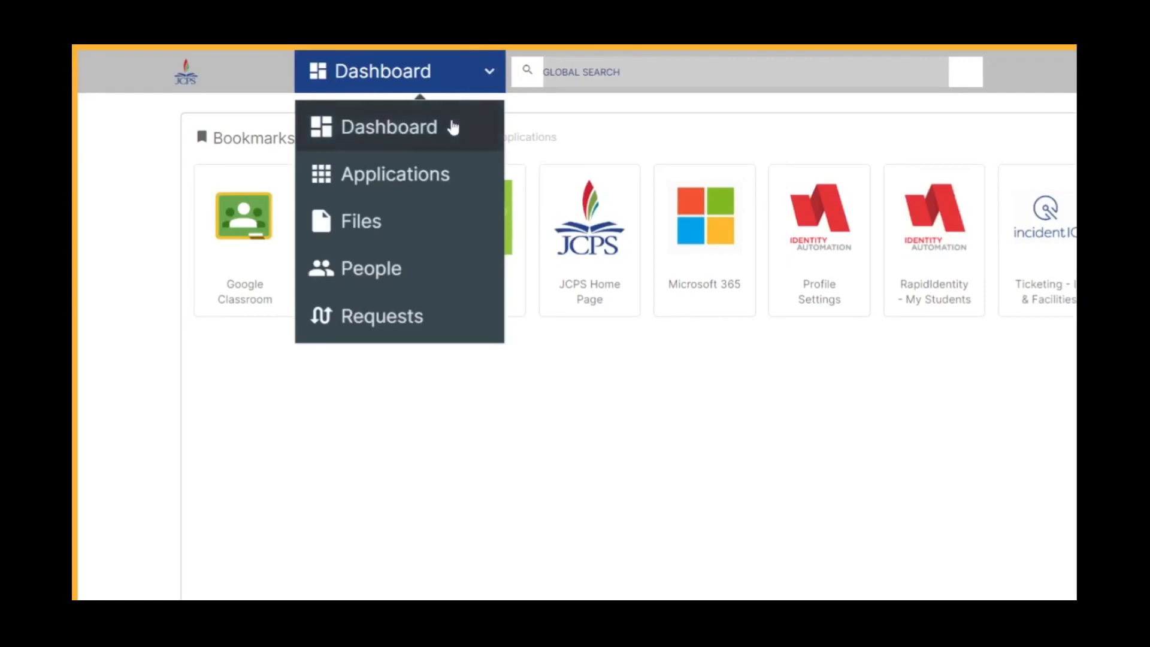
mouse_move(410, 286)
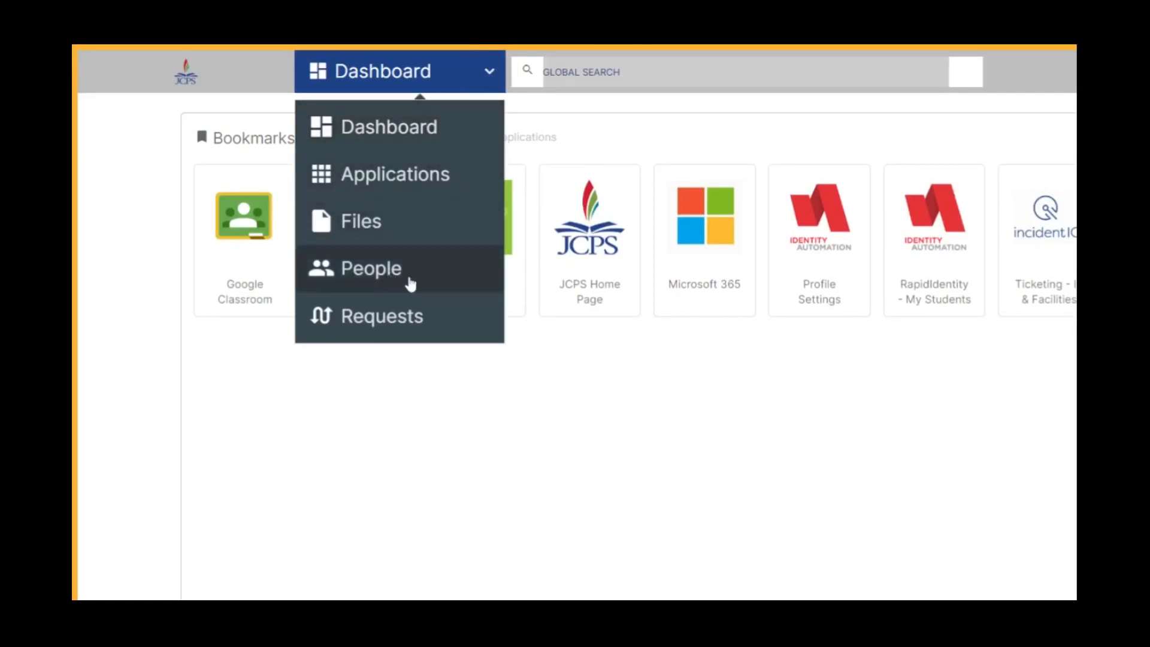
left_click(370, 269)
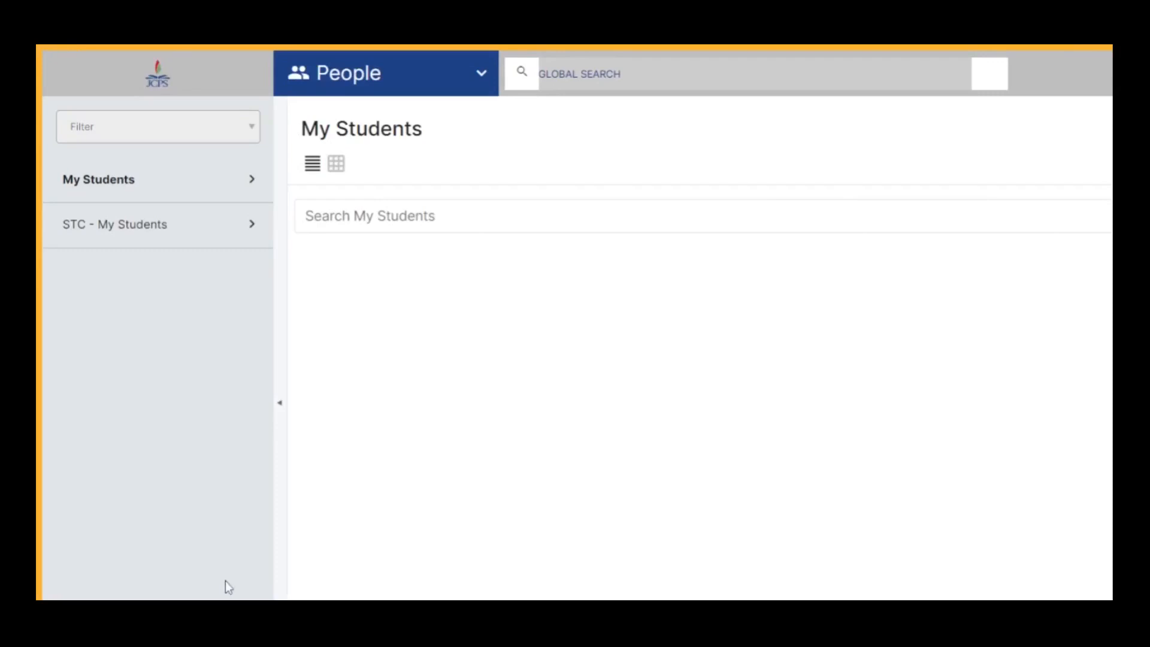
mouse_move(219, 180)
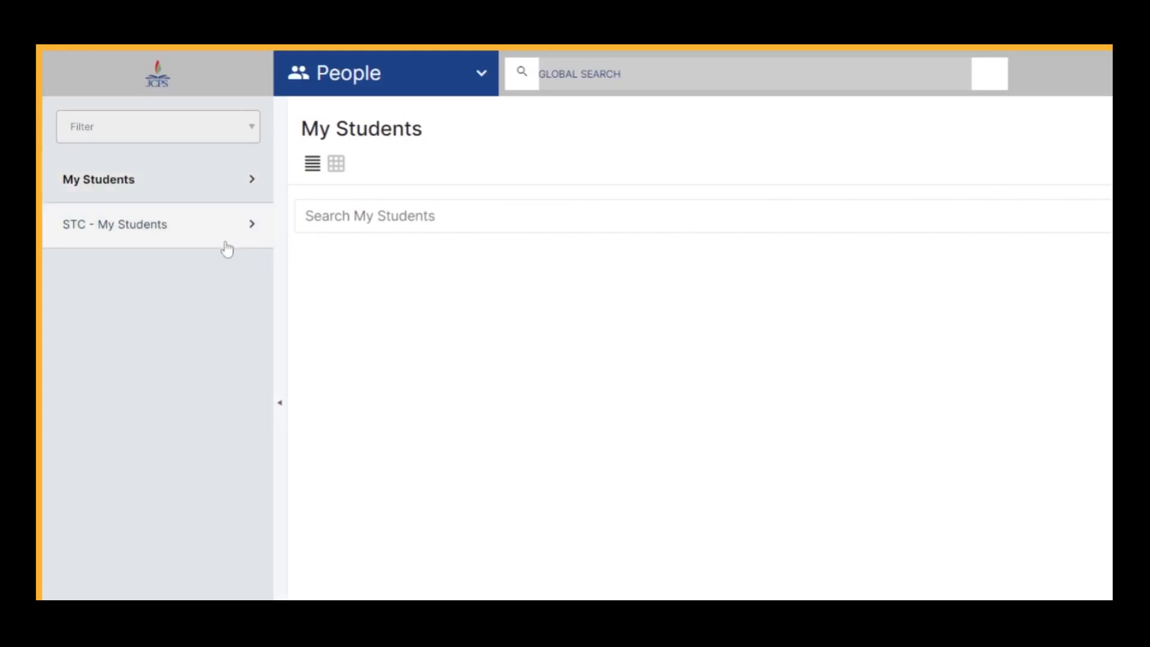
left_click(116, 224)
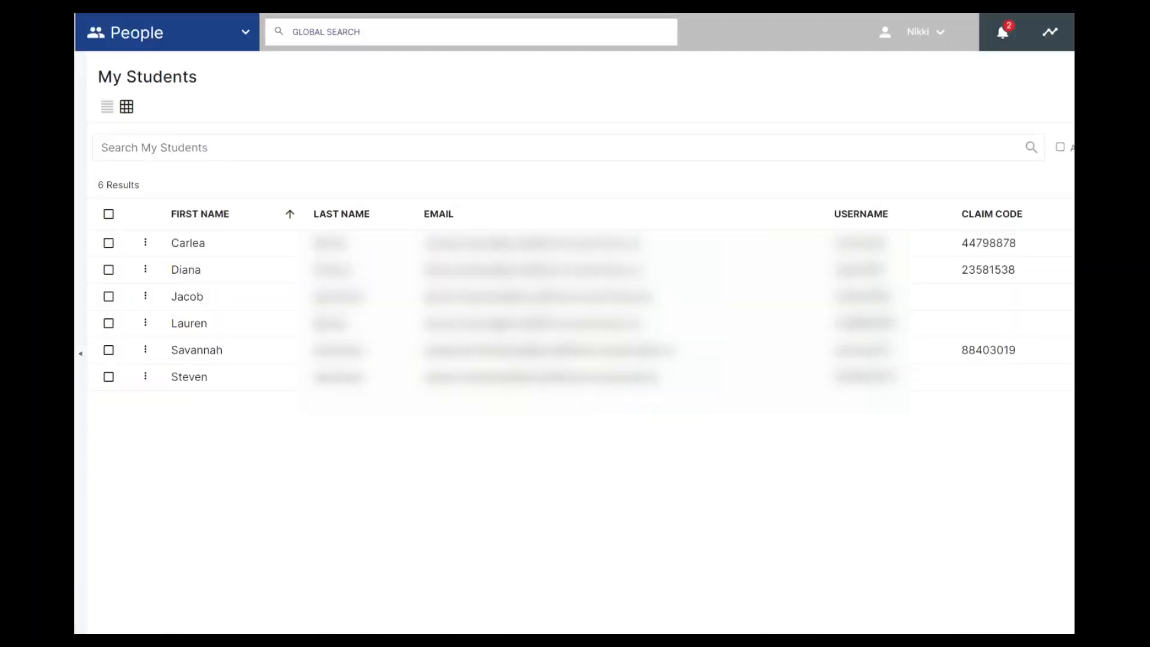
Show the first student's actions: Details, Change Password, Reset Pictograph
left_click(146, 242)
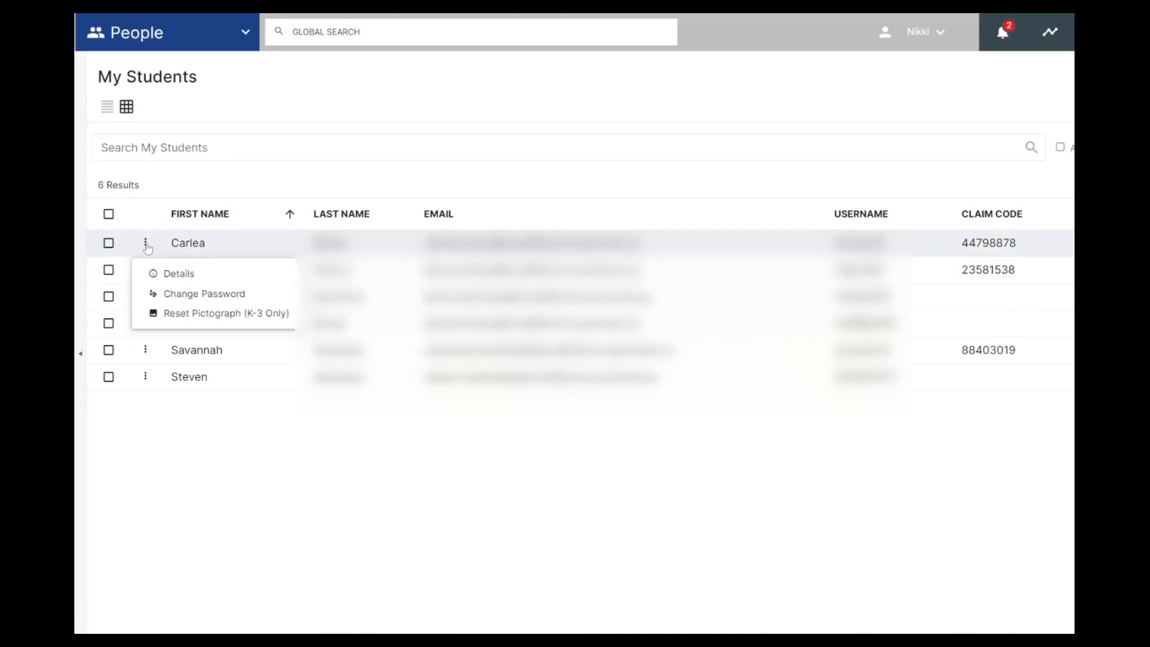
mouse_move(175, 327)
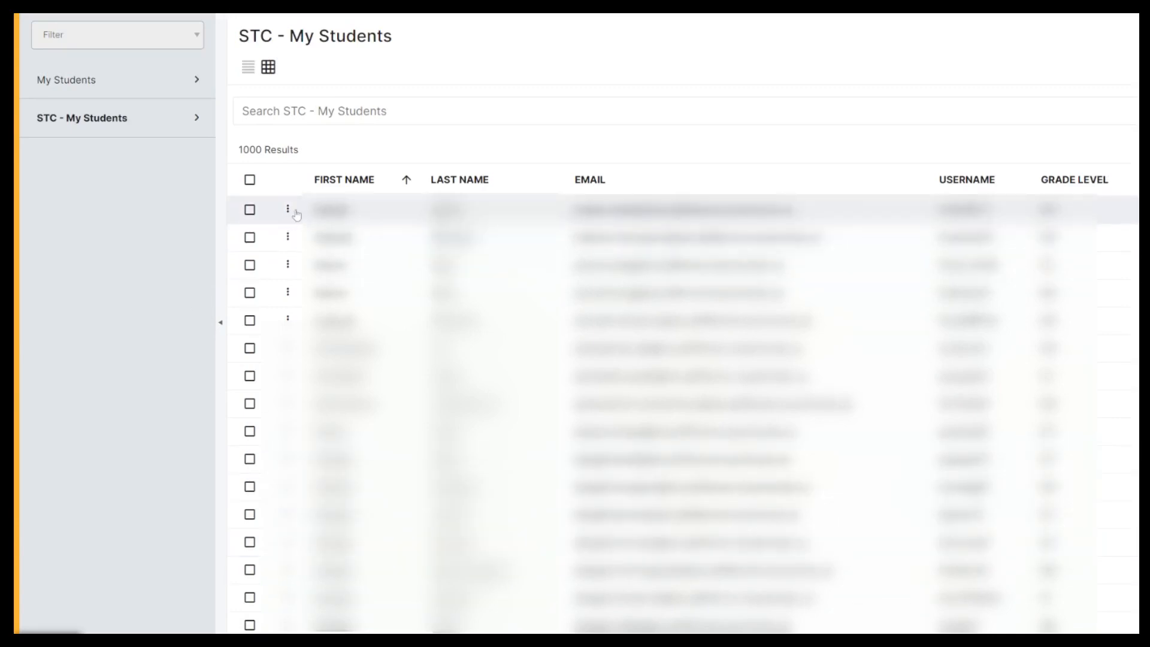
Show the STC - My Students roster of 1000 students with grade levels
left_click(288, 210)
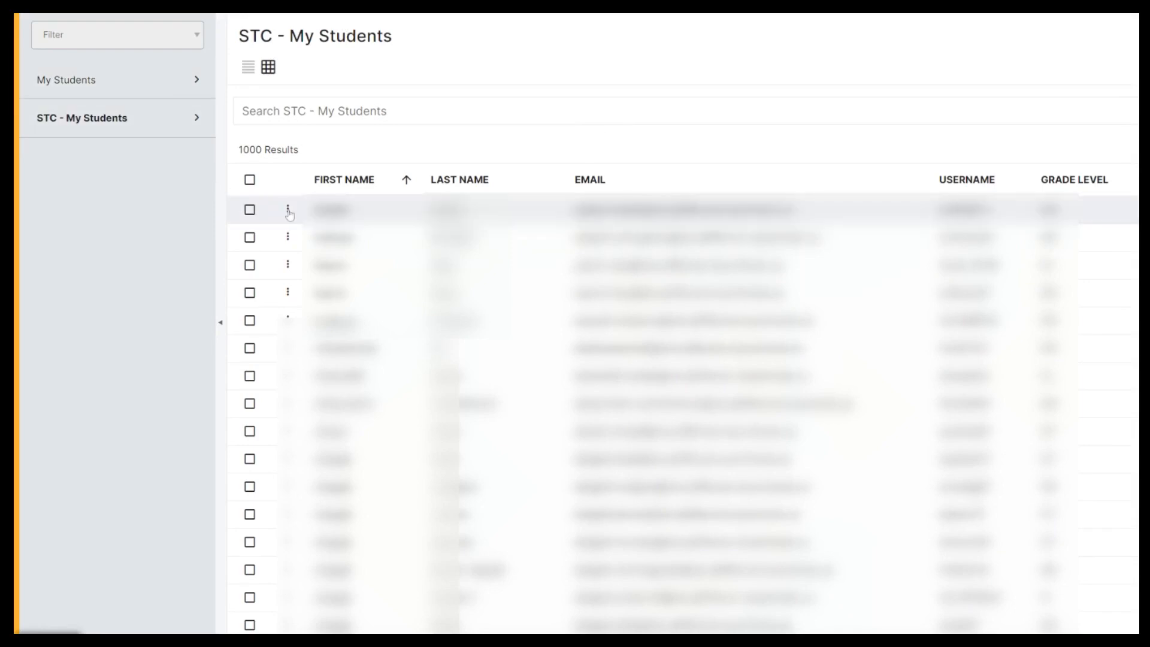
left_click(287, 210)
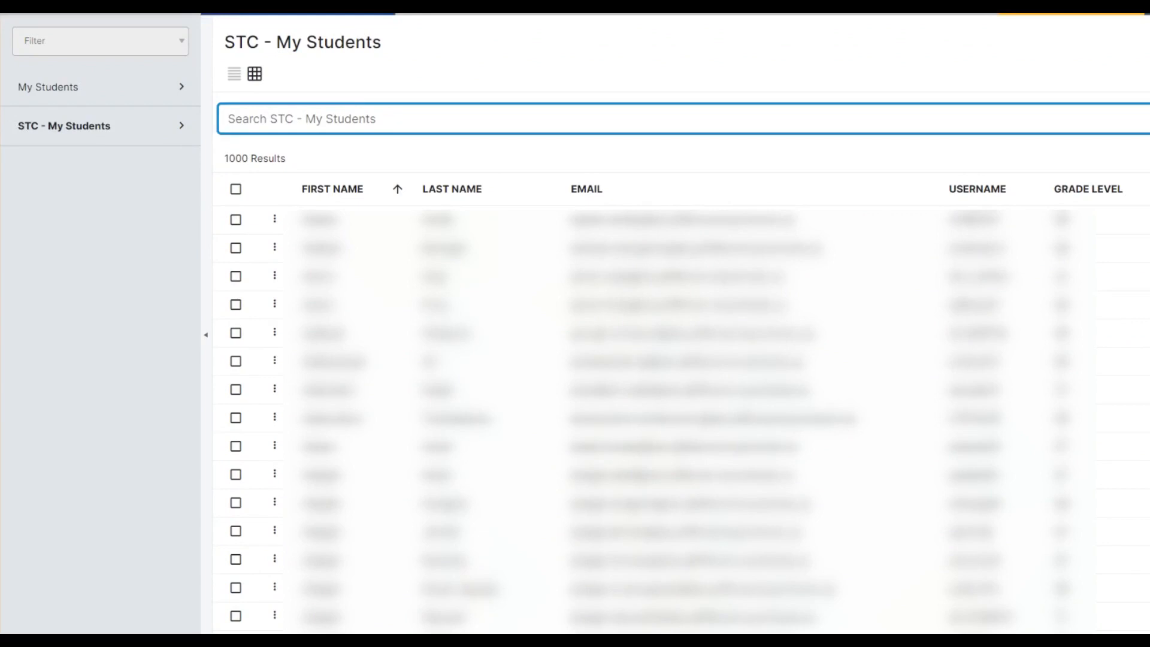
type("Anna")
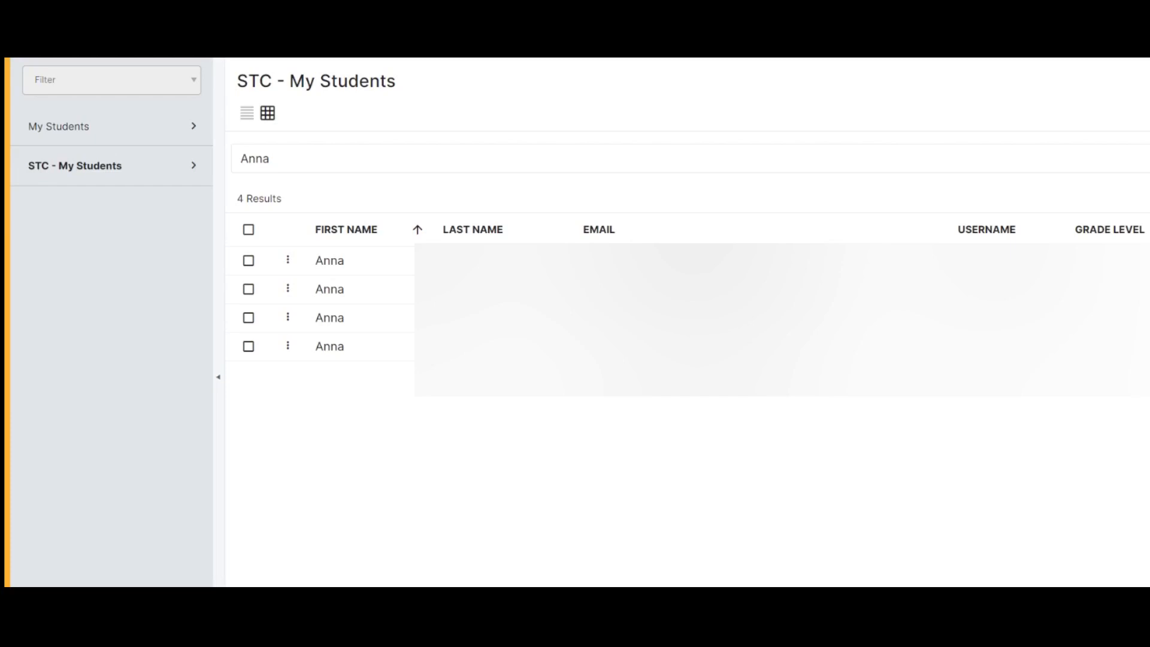
type("RIver")
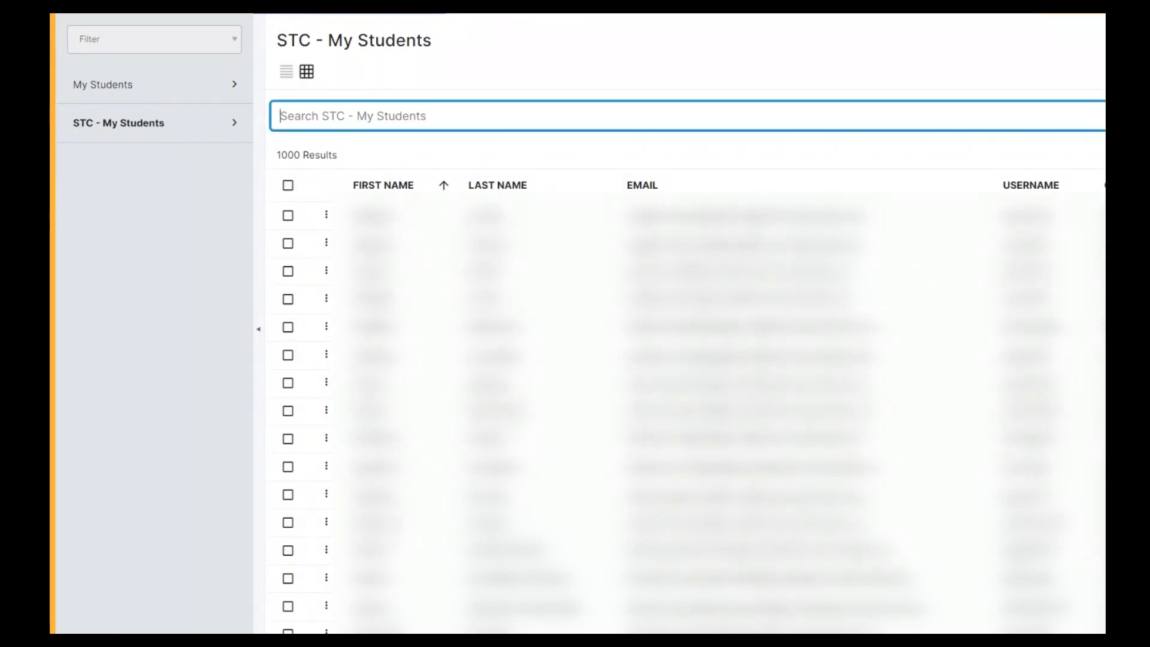
type("998")
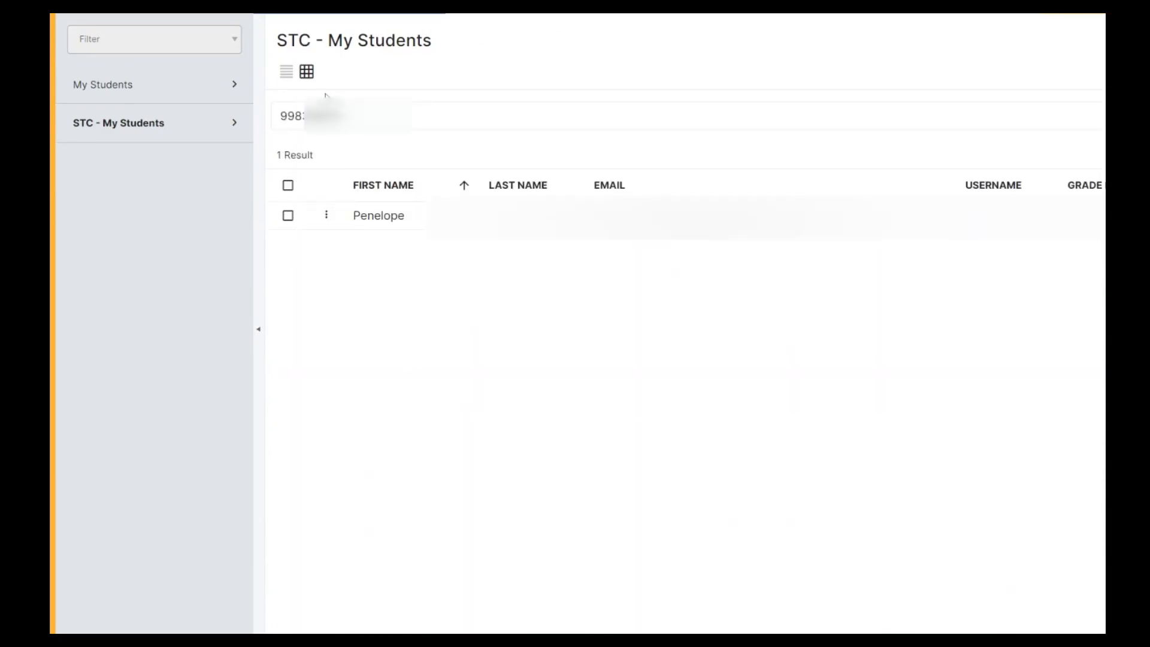
mouse_move(589, 255)
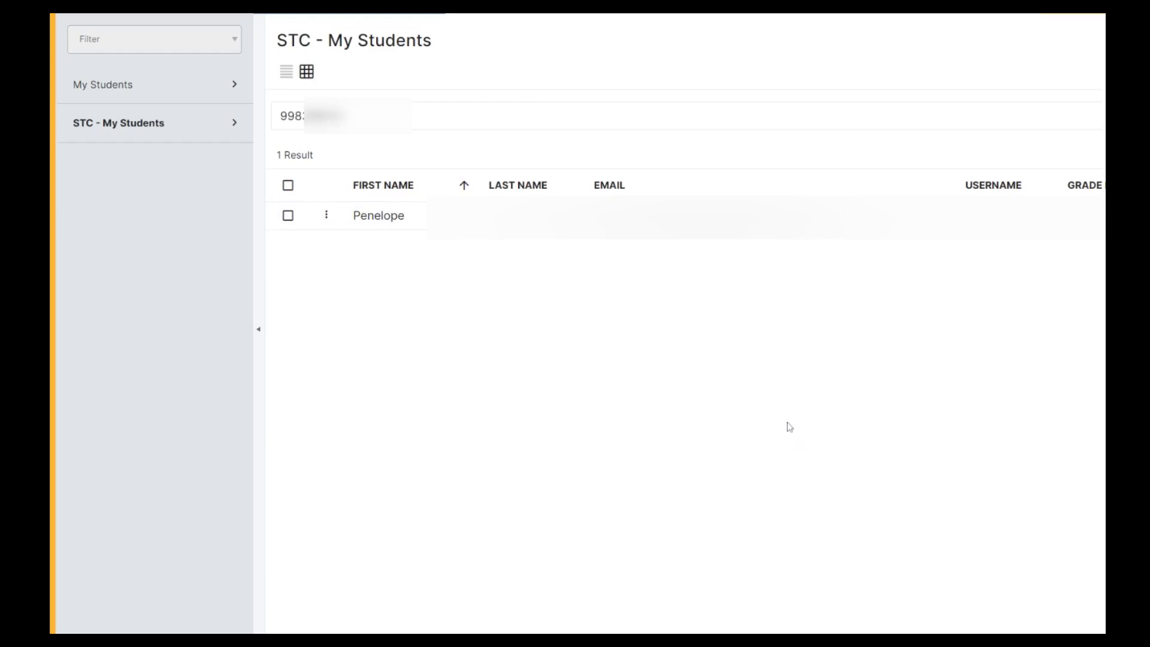
mouse_move(782, 417)
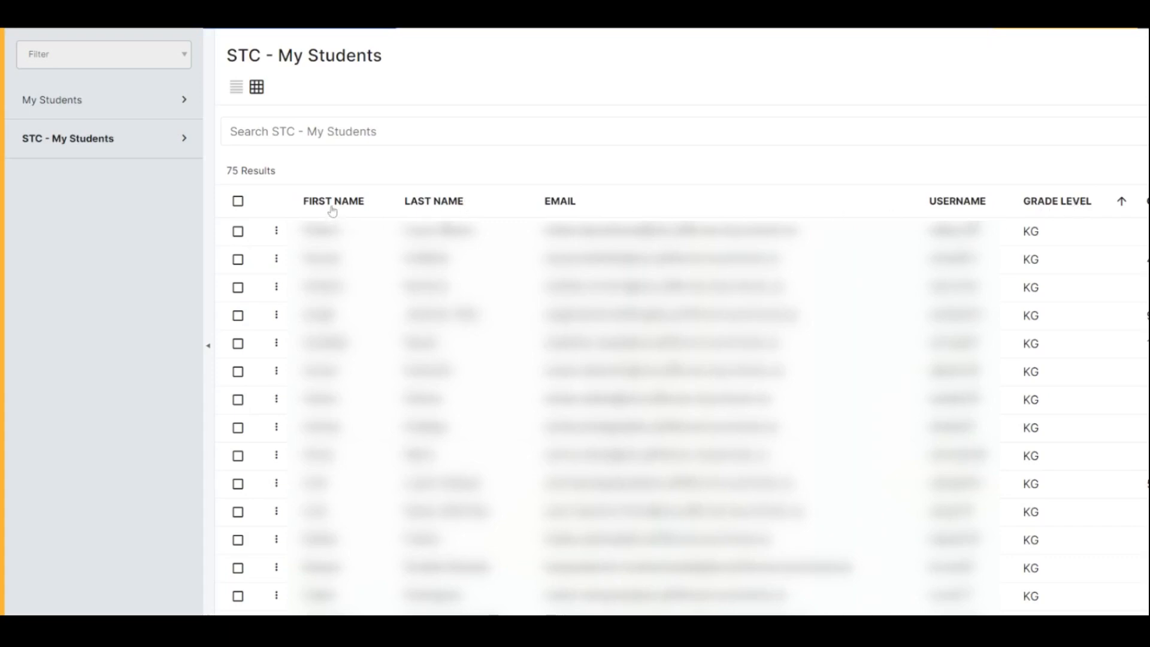
left_click(333, 202)
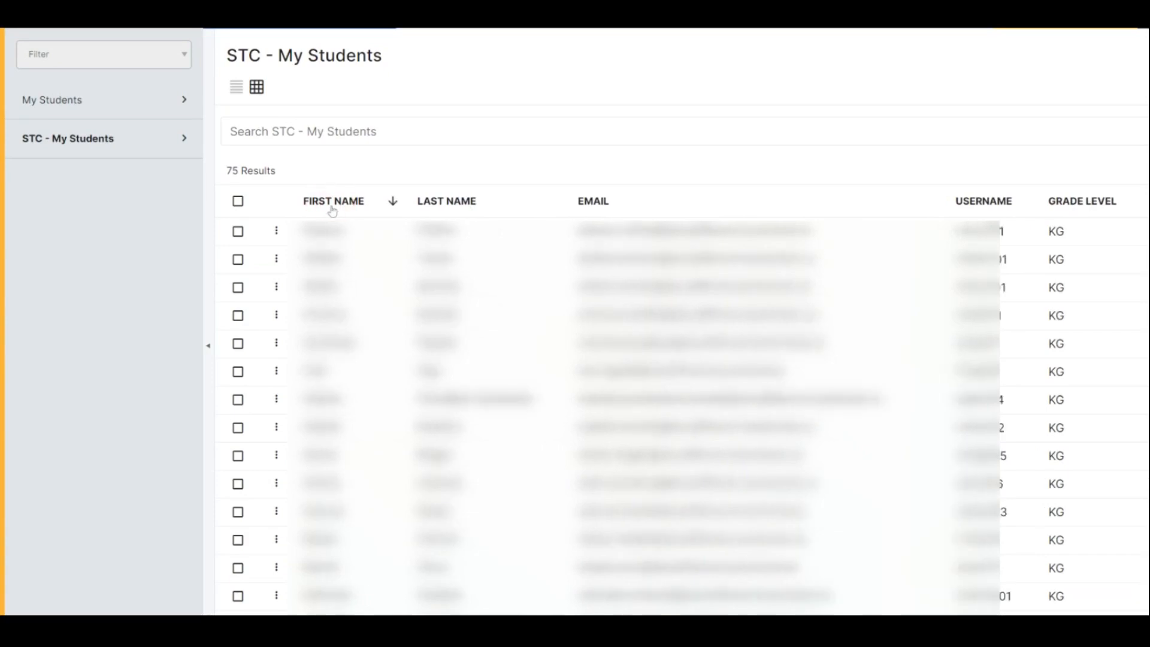
left_click(446, 201)
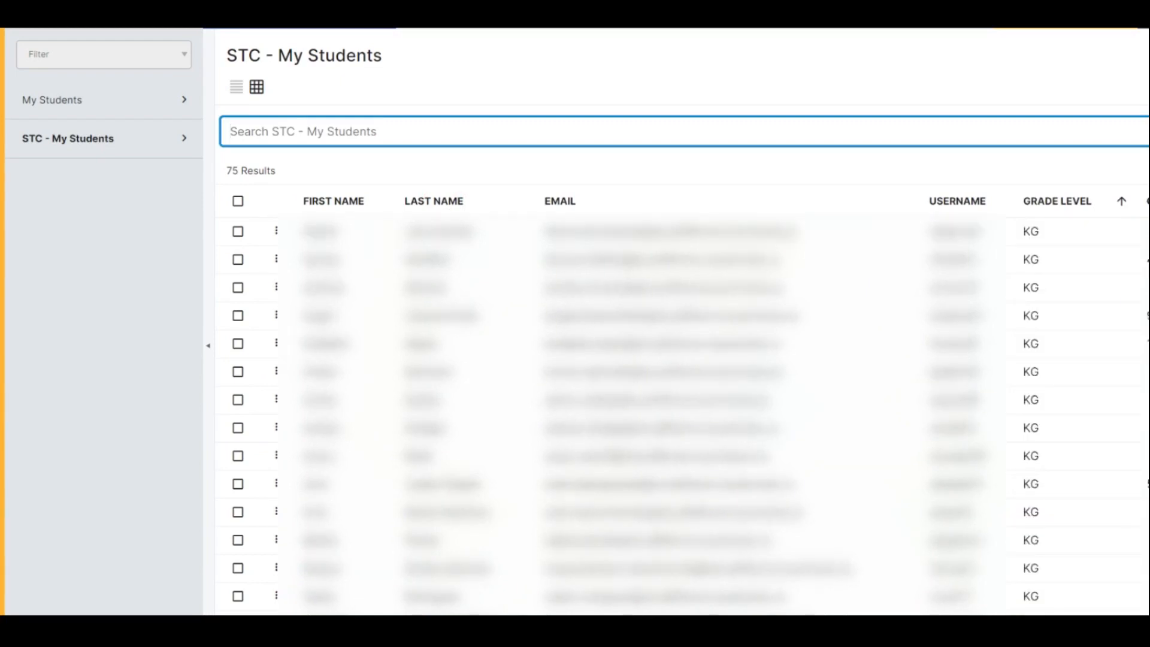
Filter by grade 'KG*' sorted by last name, then '05*', then clear back to all students
type("K")
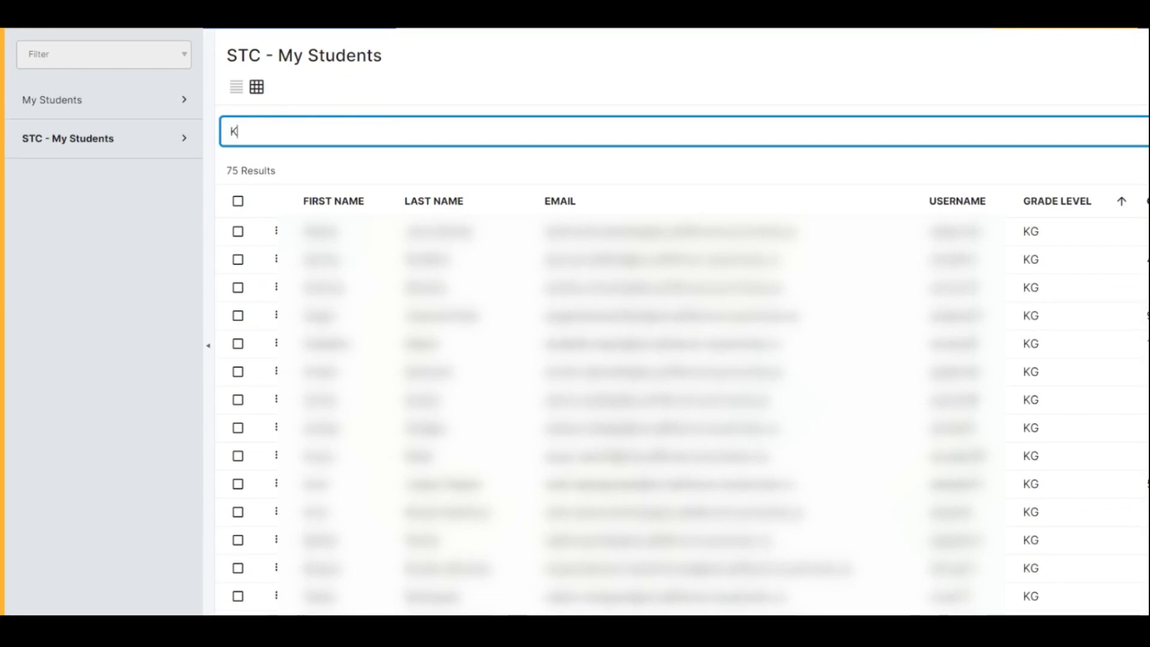
type("G*")
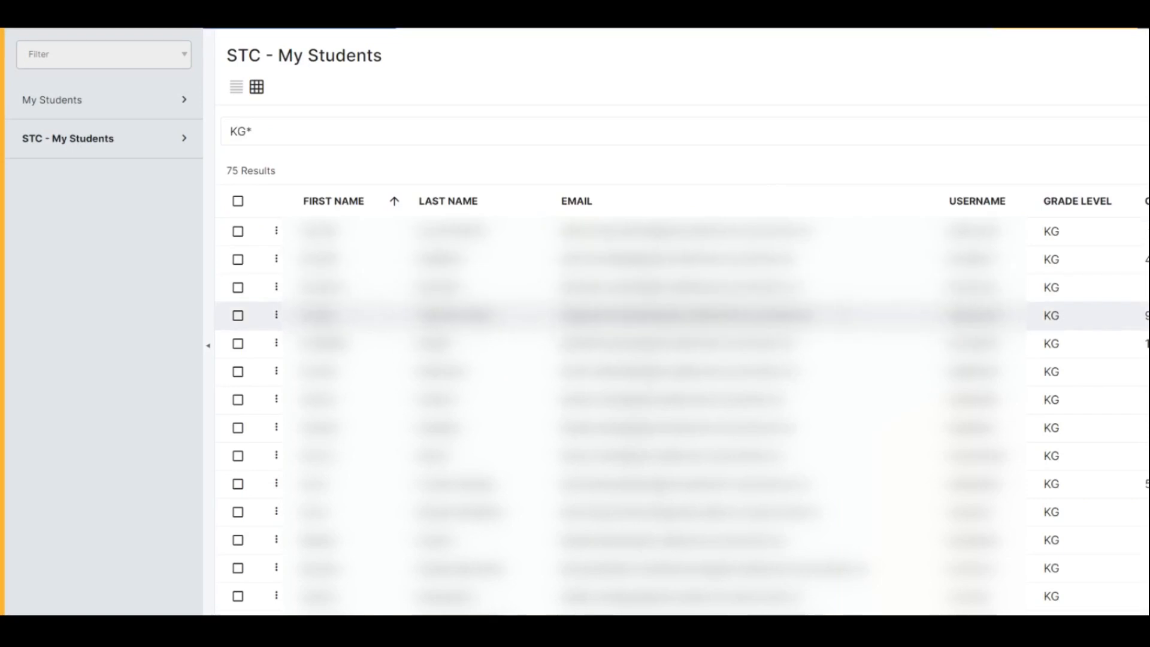
left_click(446, 201)
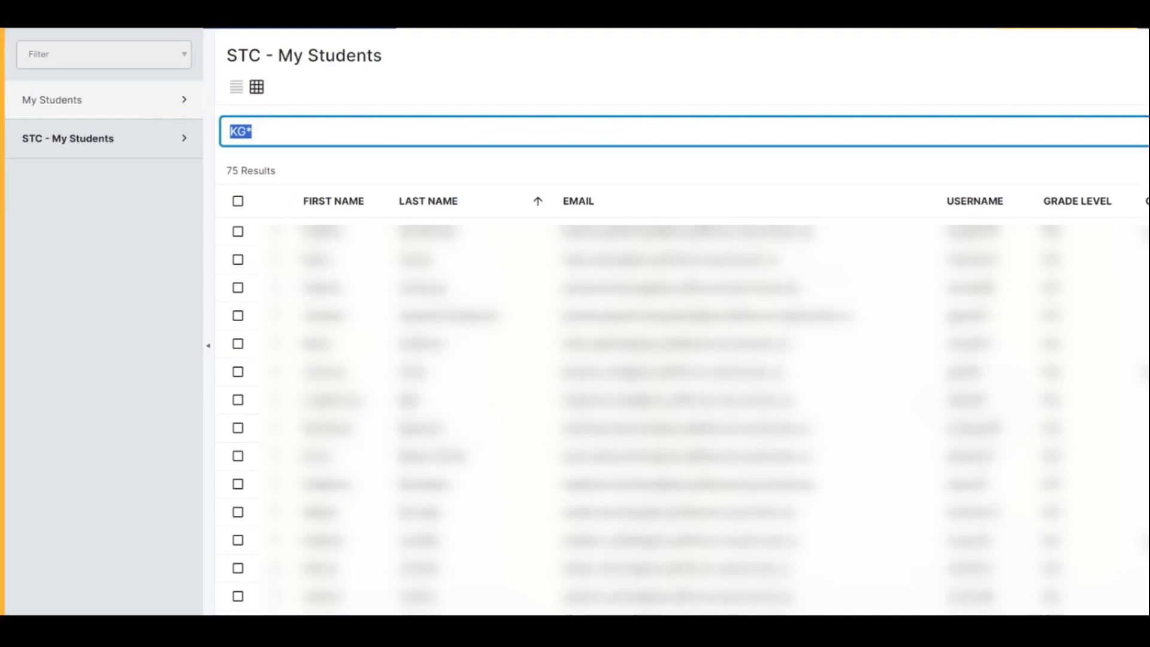
type("05*")
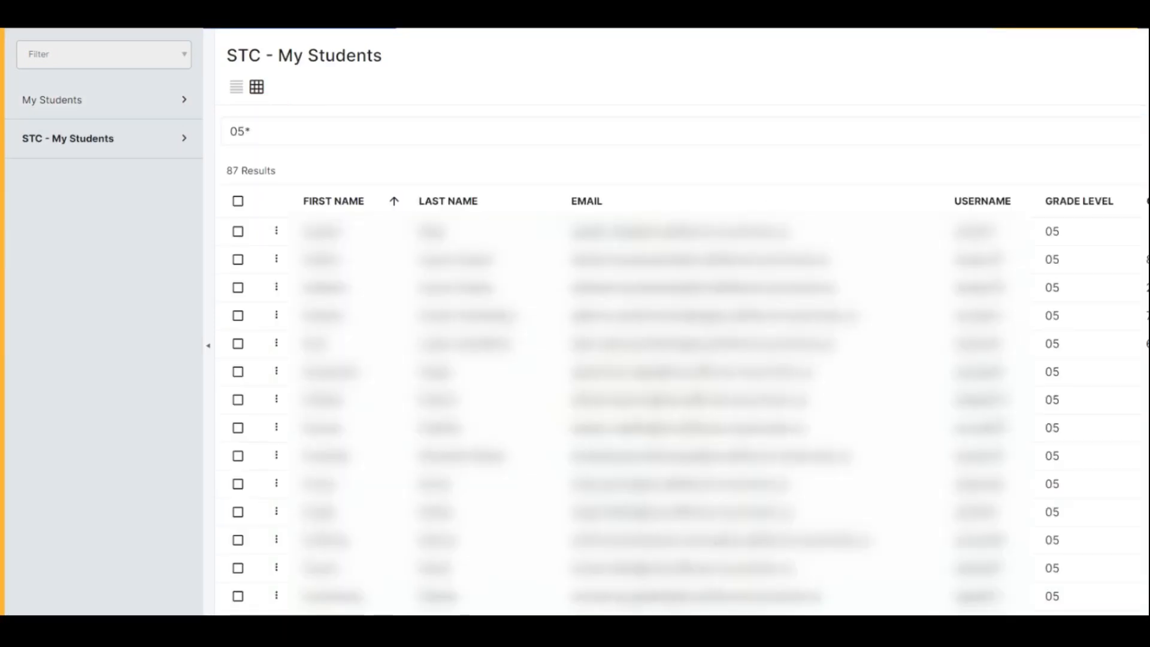
left_click(654, 138)
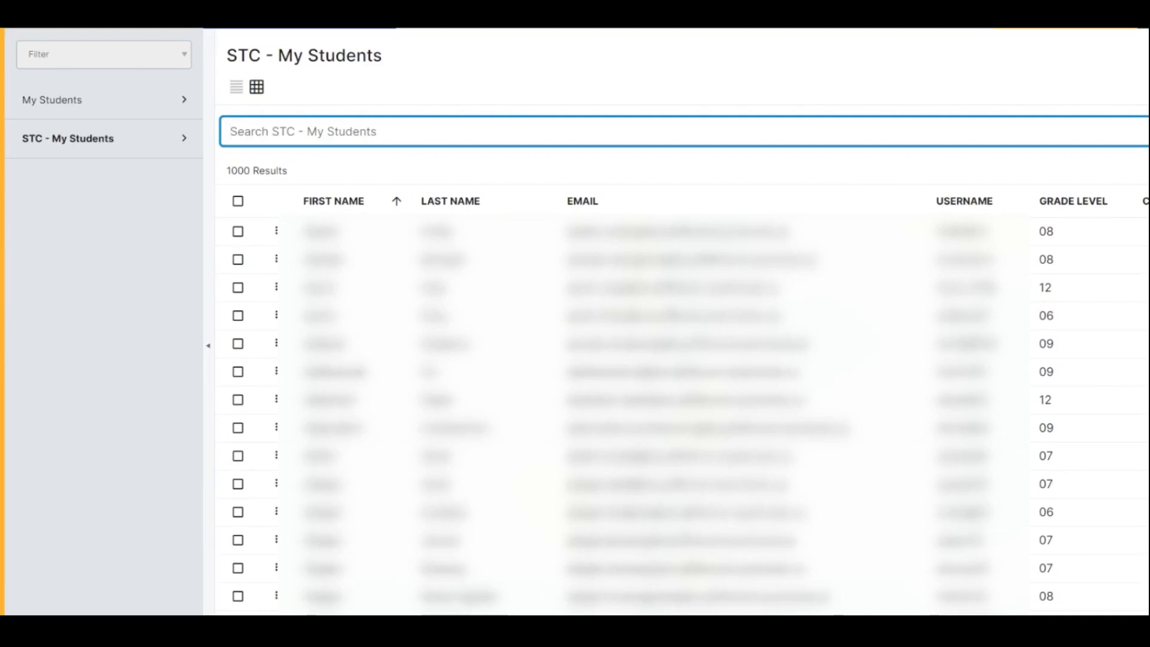
type("1")
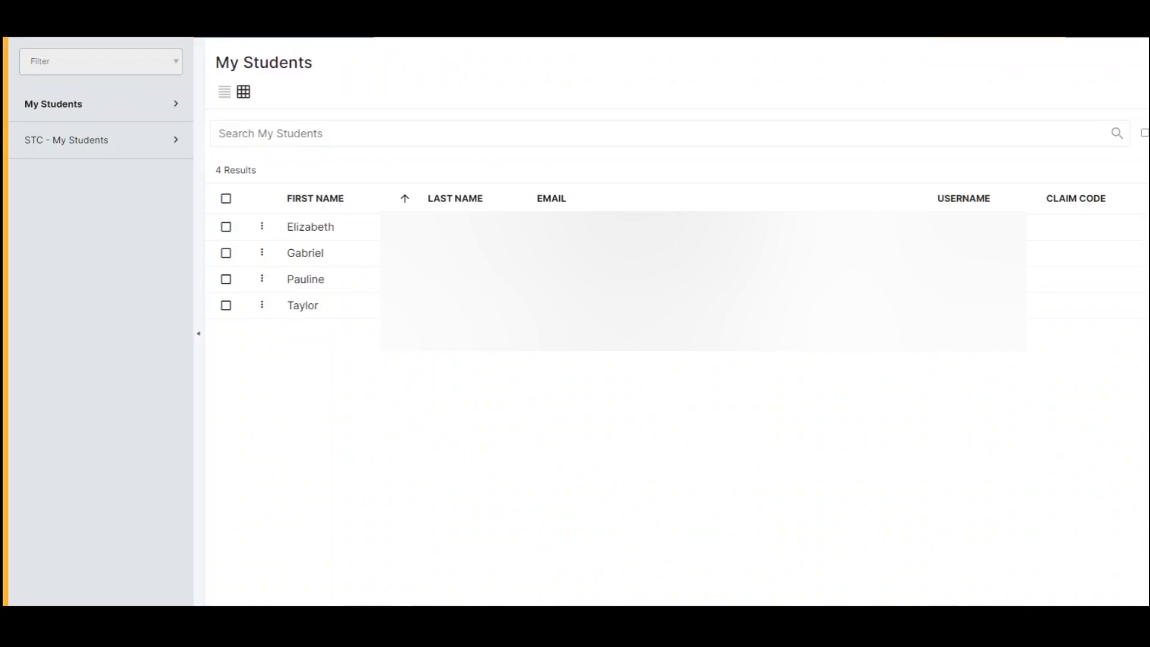
mouse_move(419, 70)
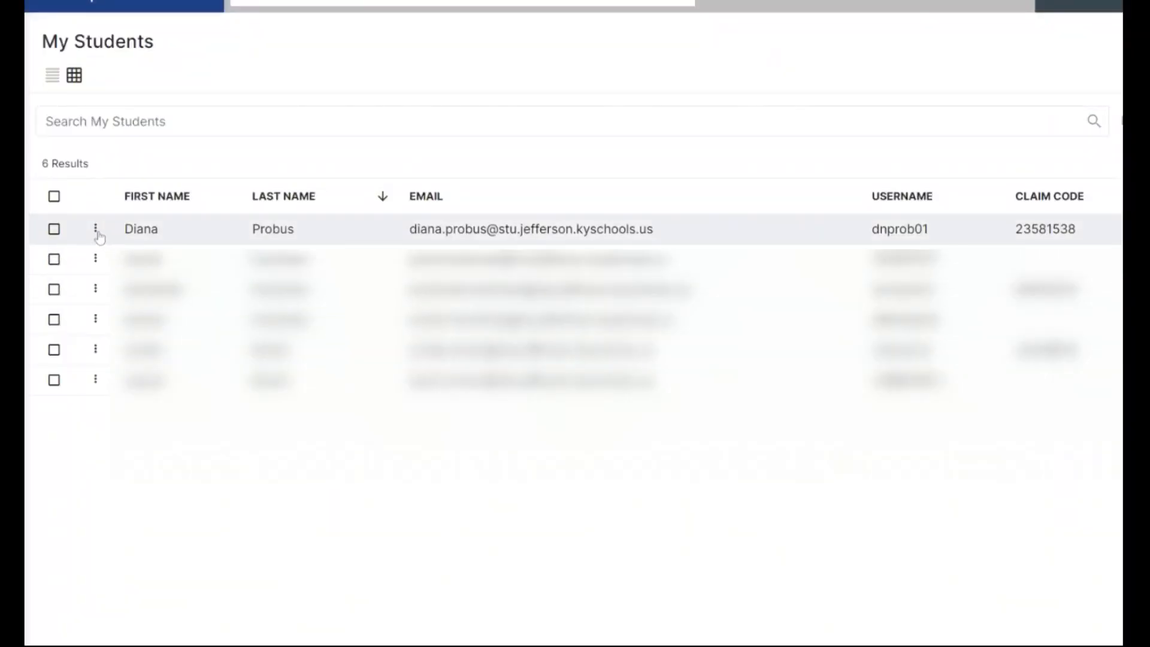
Start Change Password for the first listed student, reaching the 'Are you sure?' confirmation
left_click(95, 229)
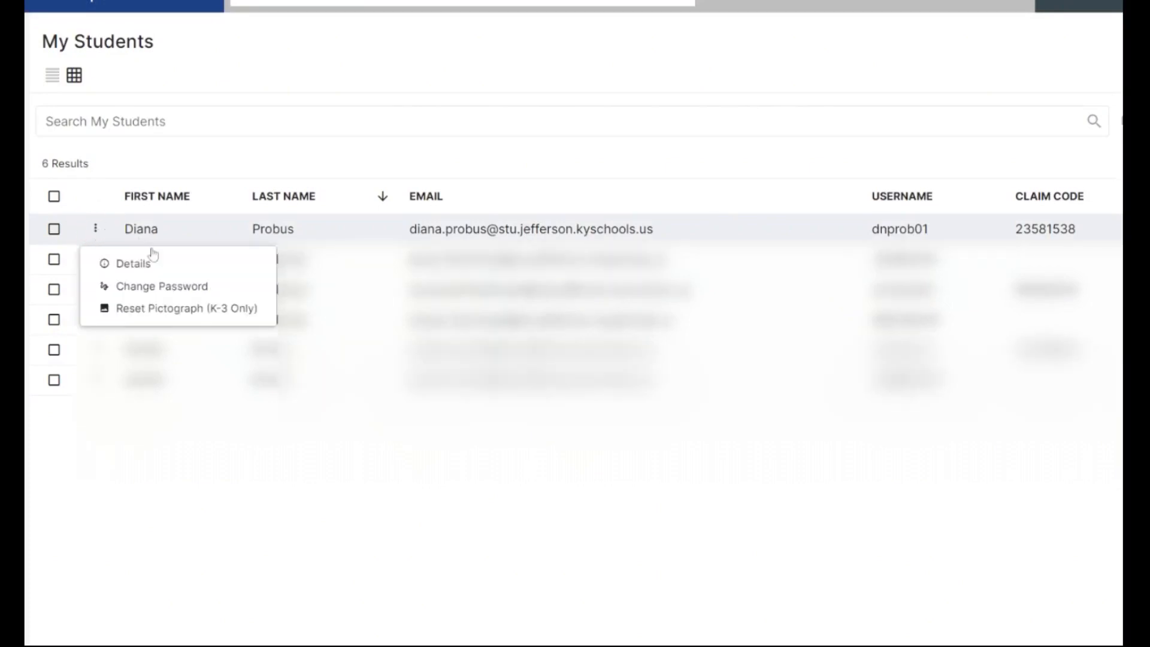
left_click(161, 287)
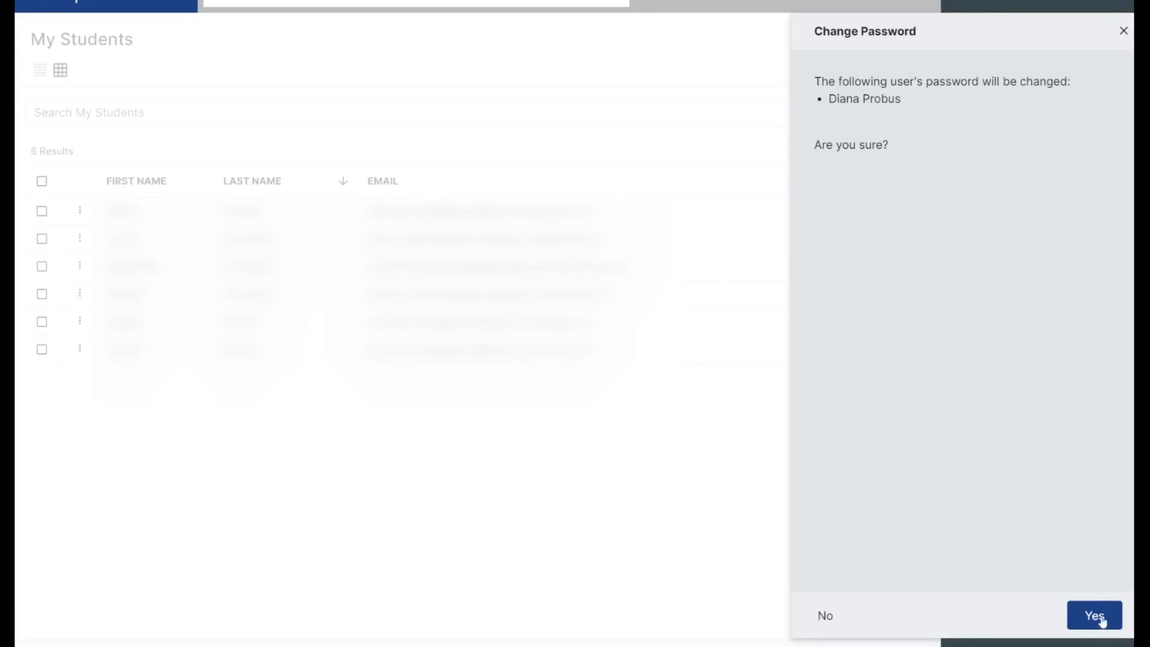
Confirm, enter the new password, require a change at next login, and save
left_click(1093, 616)
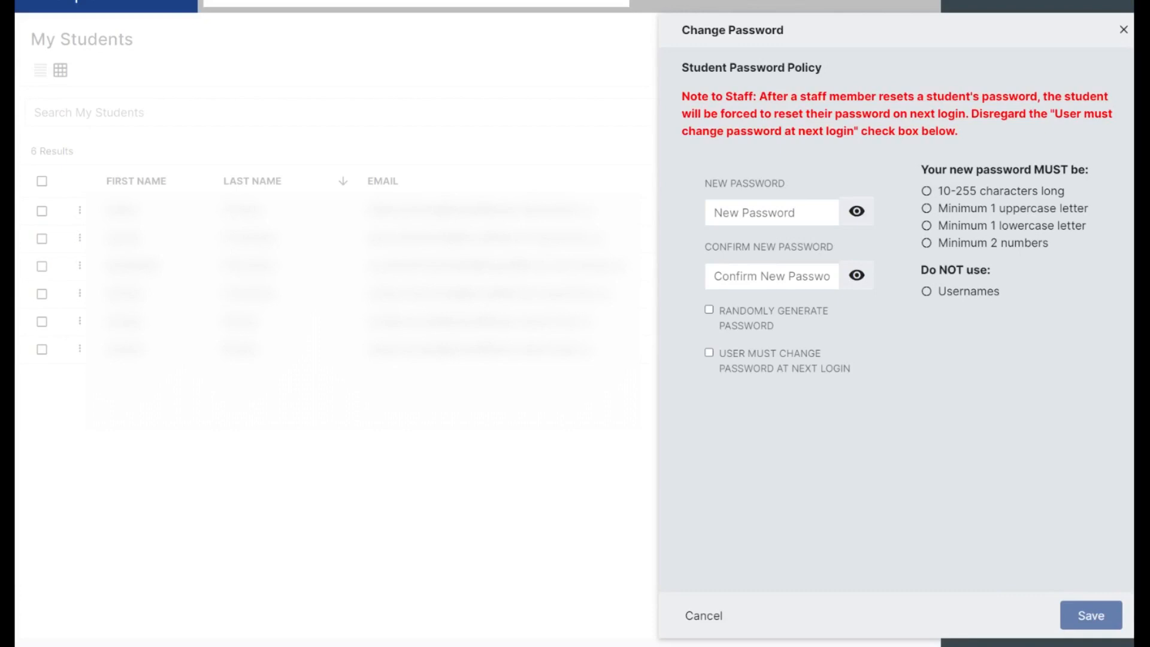
left_click(772, 212)
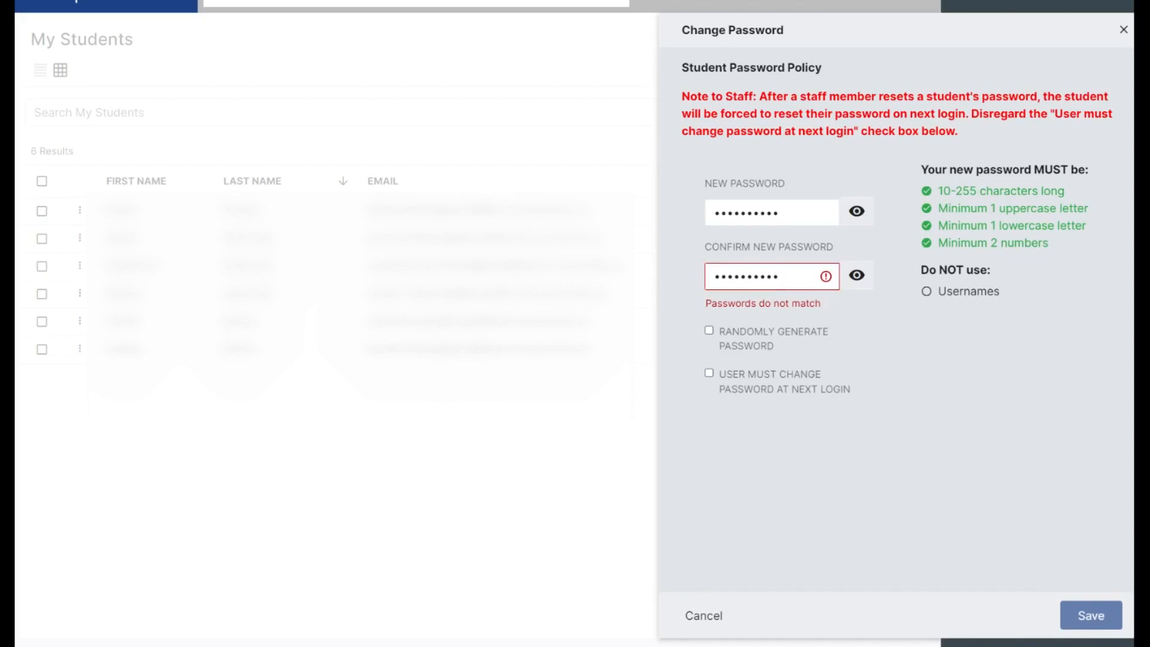
left_click(709, 372)
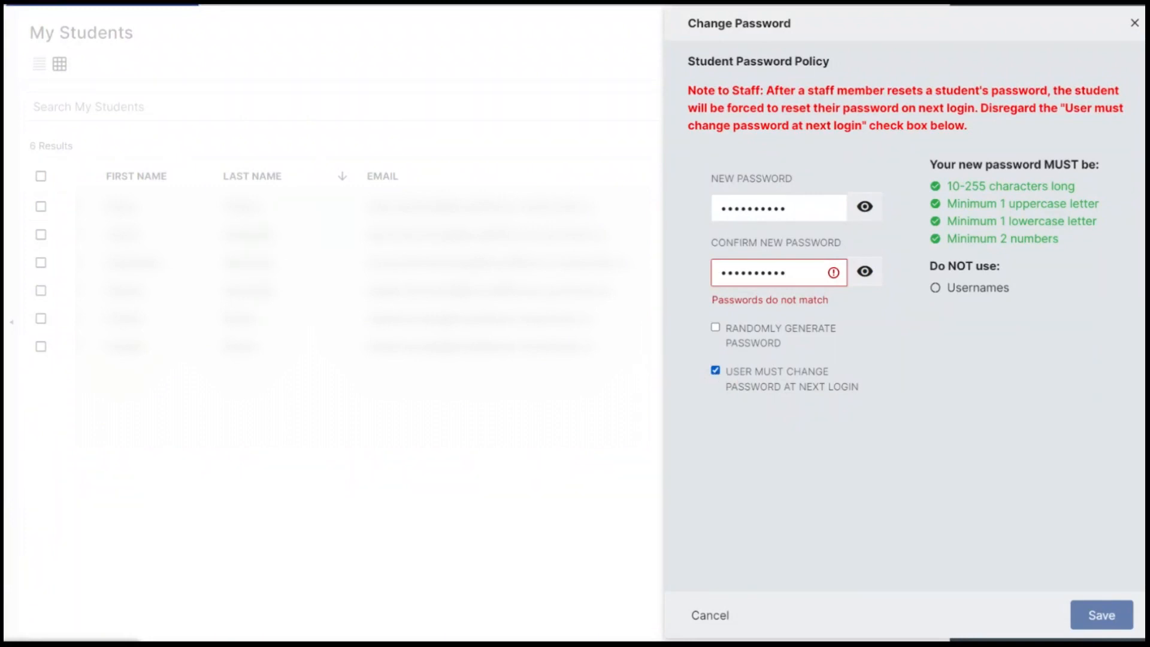
mouse_move(977, 340)
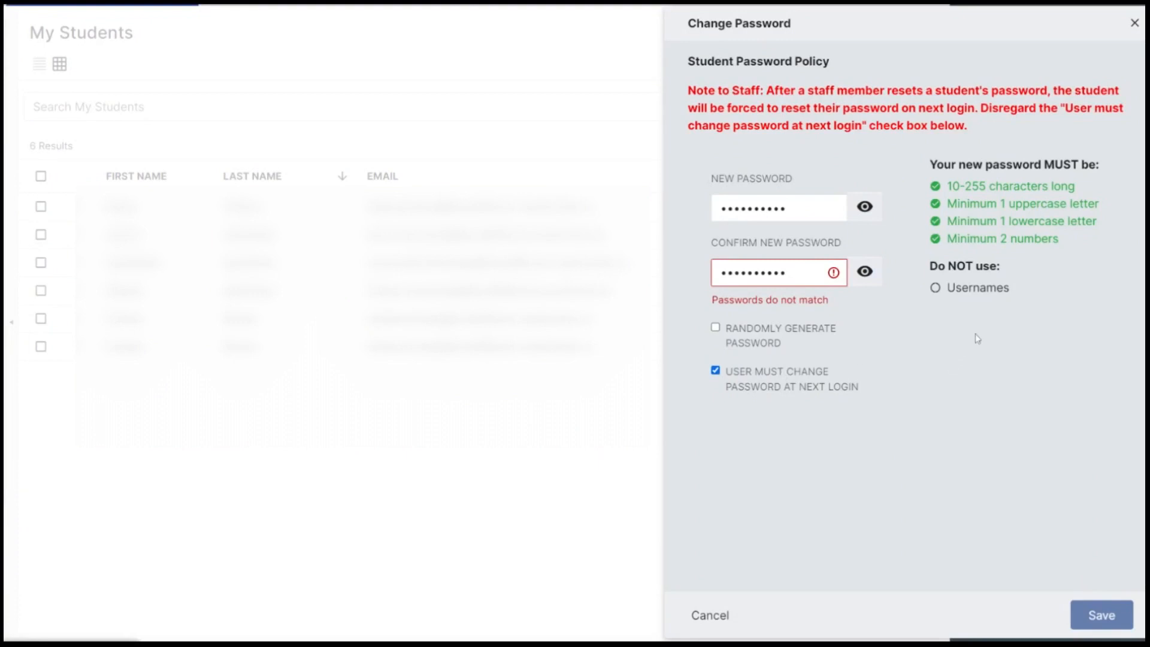
mouse_move(947, 323)
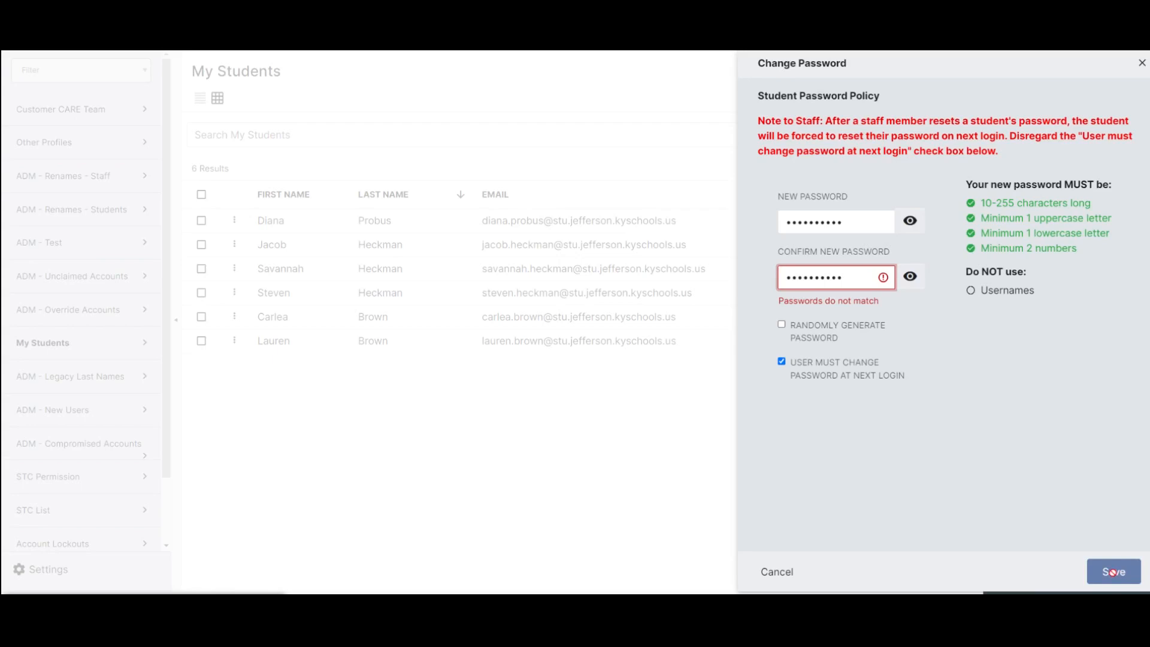
left_click(1114, 571)
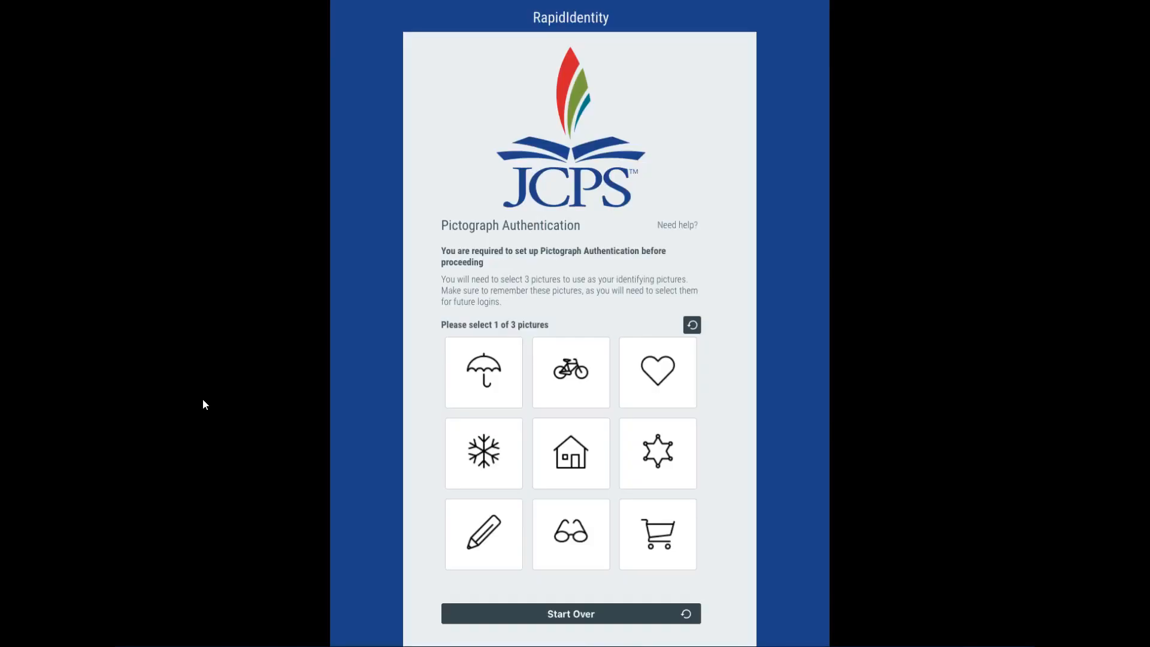
Choose the heart, football and burger login pictures and submit them
left_click(658, 371)
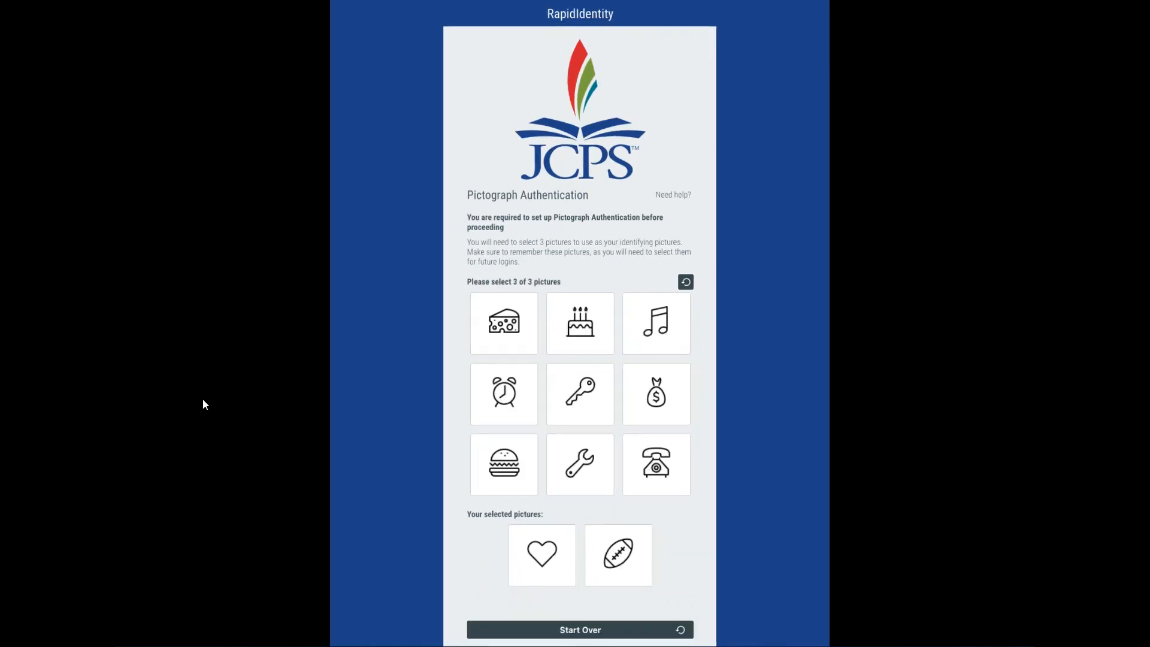
left_click(503, 465)
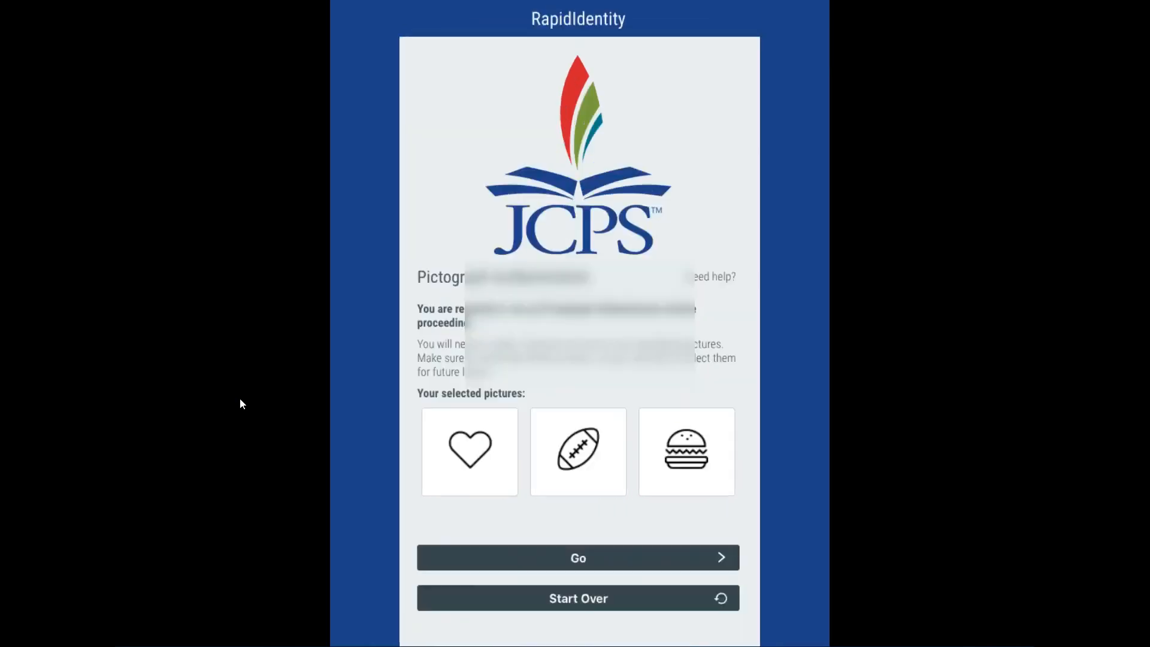
left_click(579, 557)
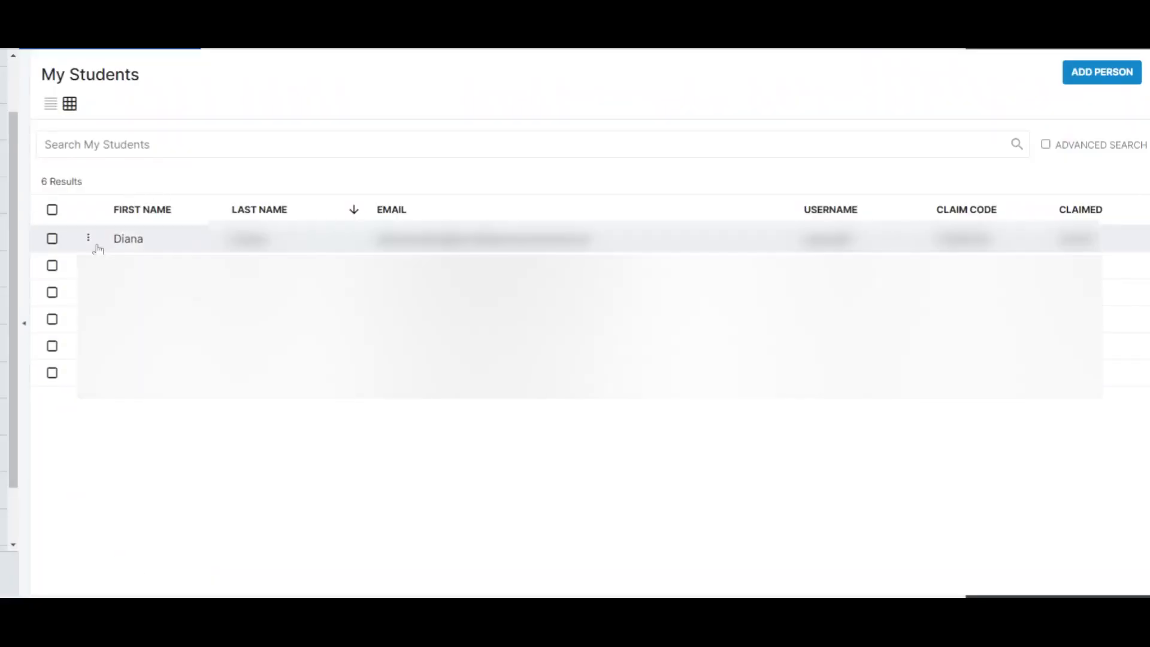
Run Reset Pictograph (PK-3 Only) for the first student and confirm the reset
left_click(87, 237)
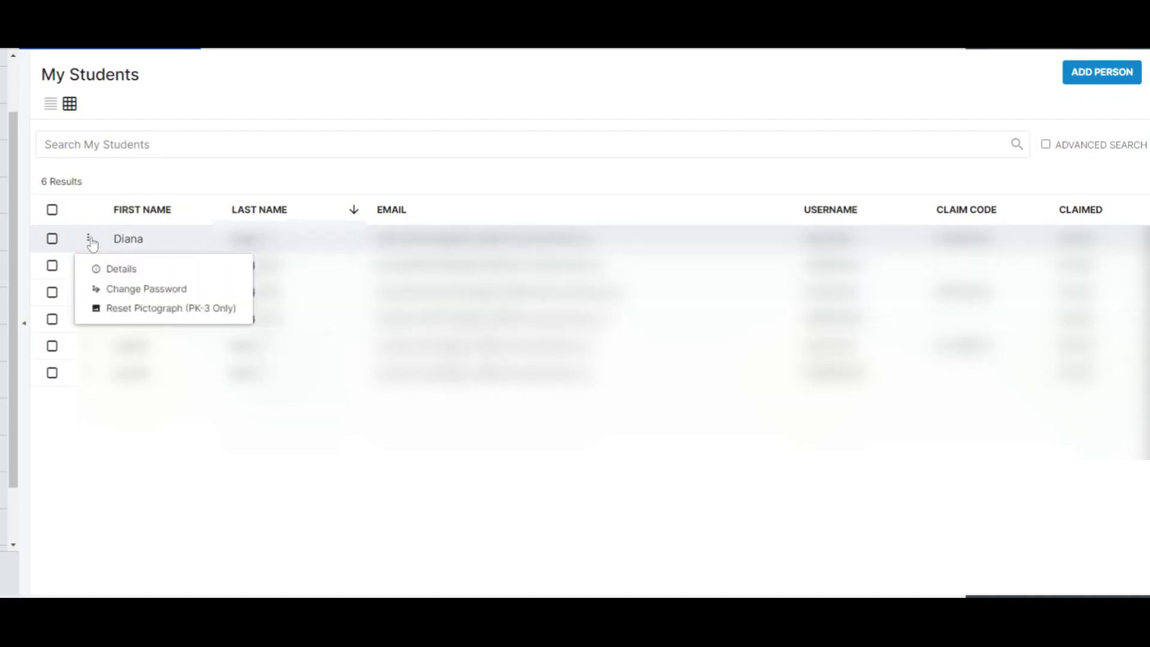
mouse_move(90, 239)
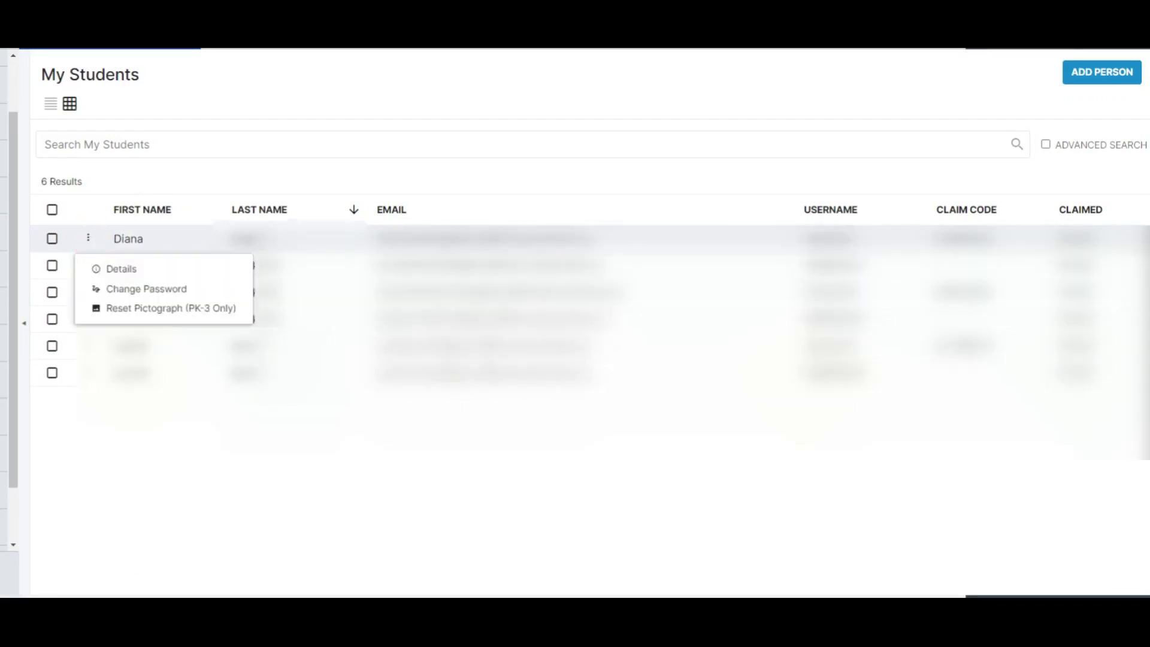
mouse_move(139, 319)
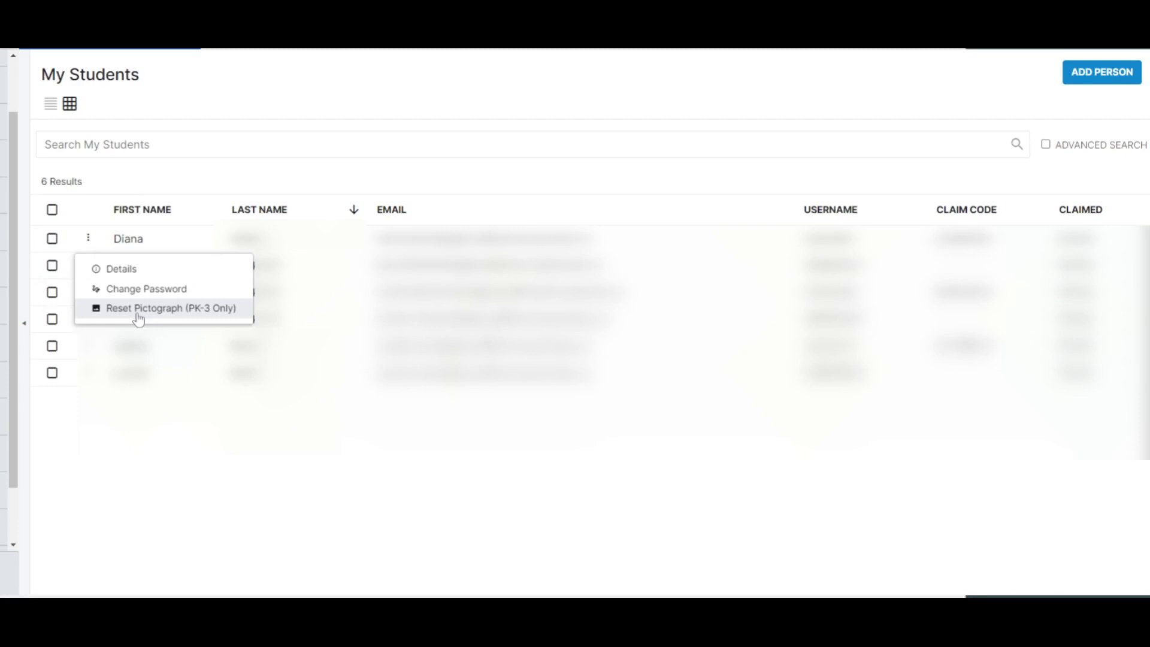
left_click(170, 308)
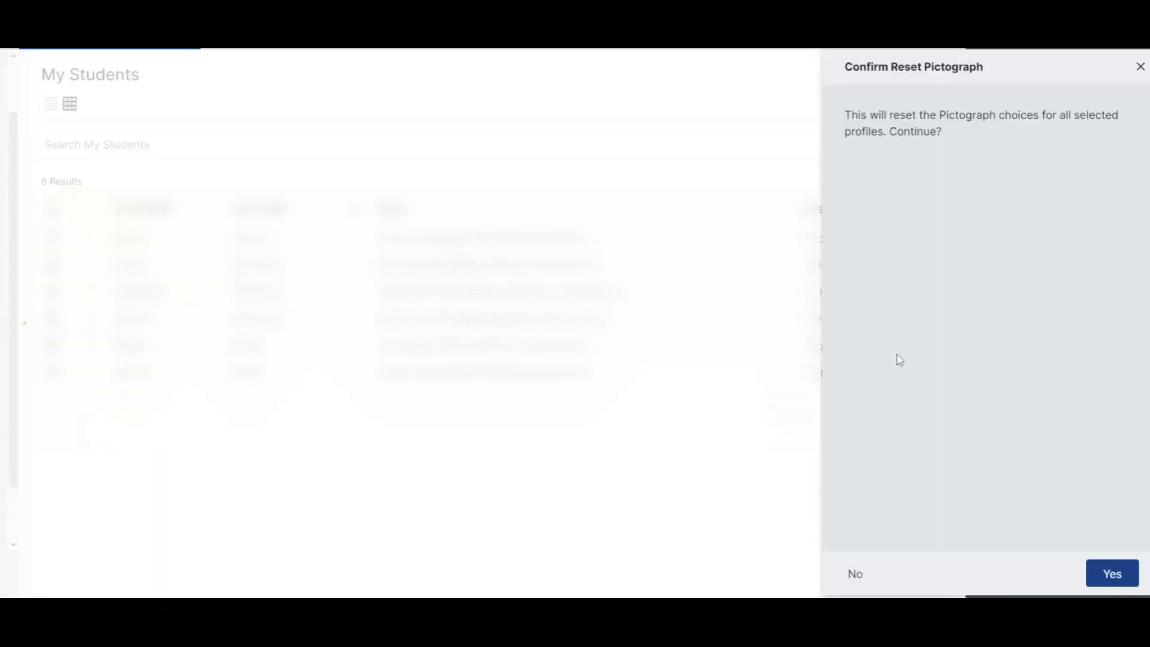
left_click(1112, 573)
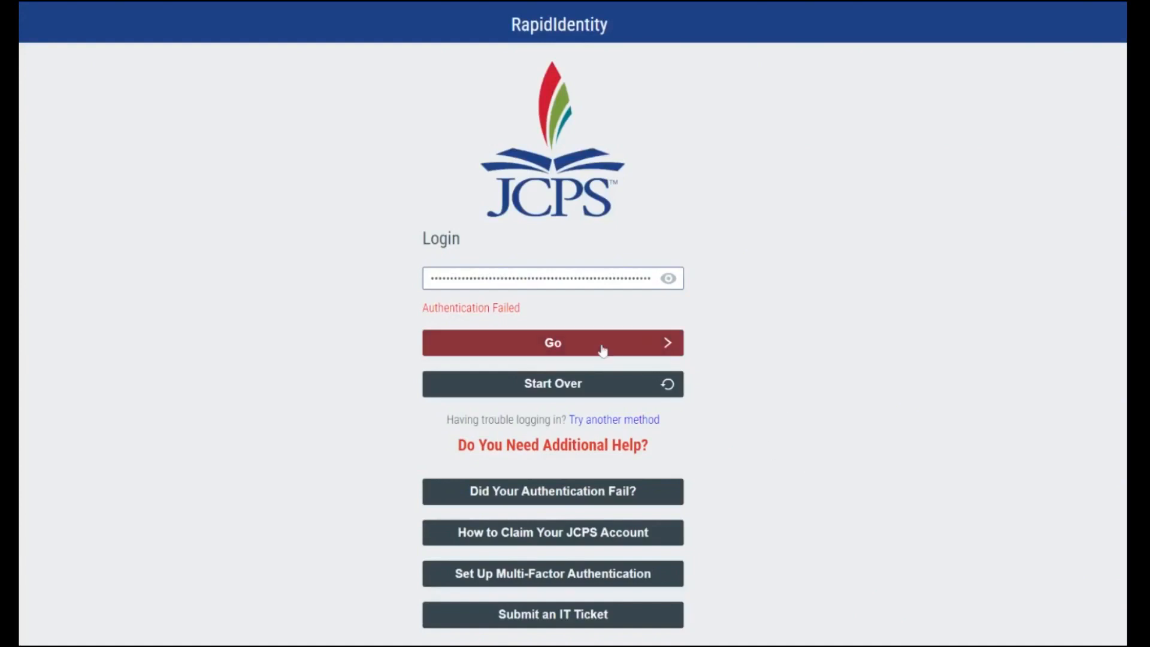
Submit the password on the JCPS login page and see Authentication Failed
left_click(552, 343)
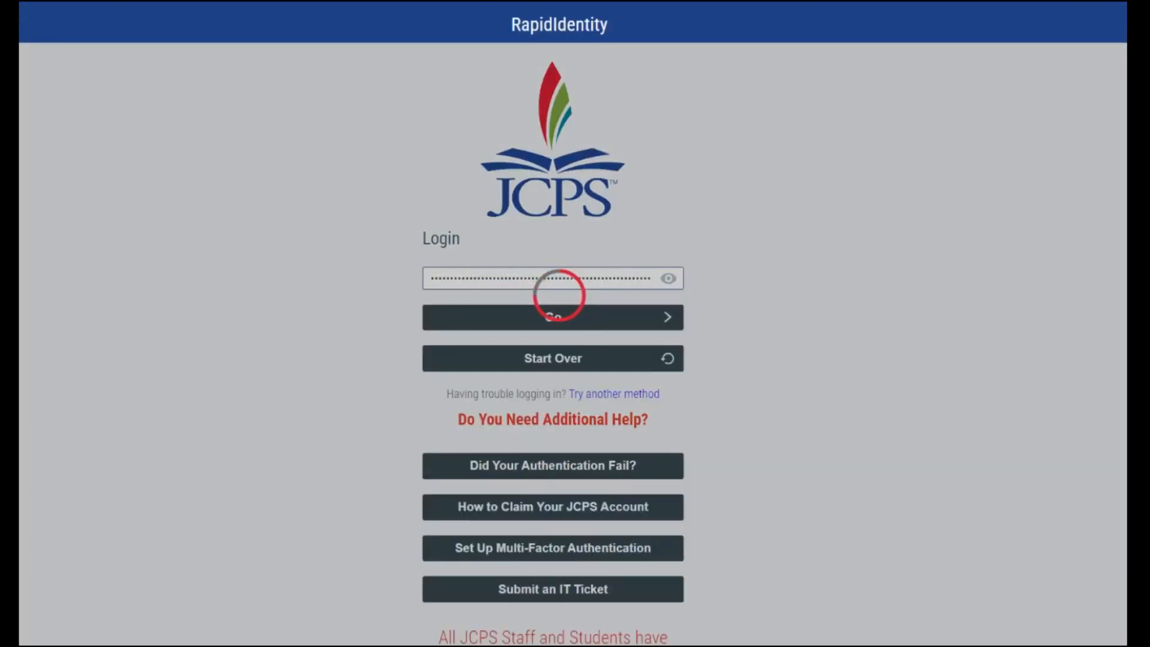
mouse_move(770, 450)
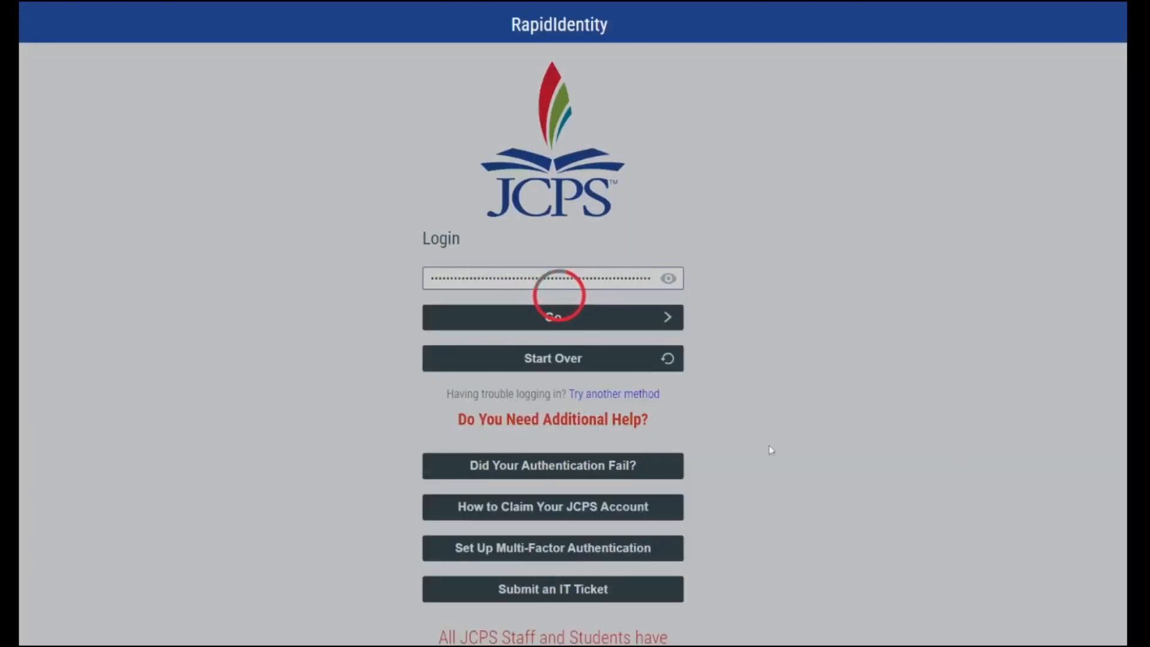
left_click(553, 316)
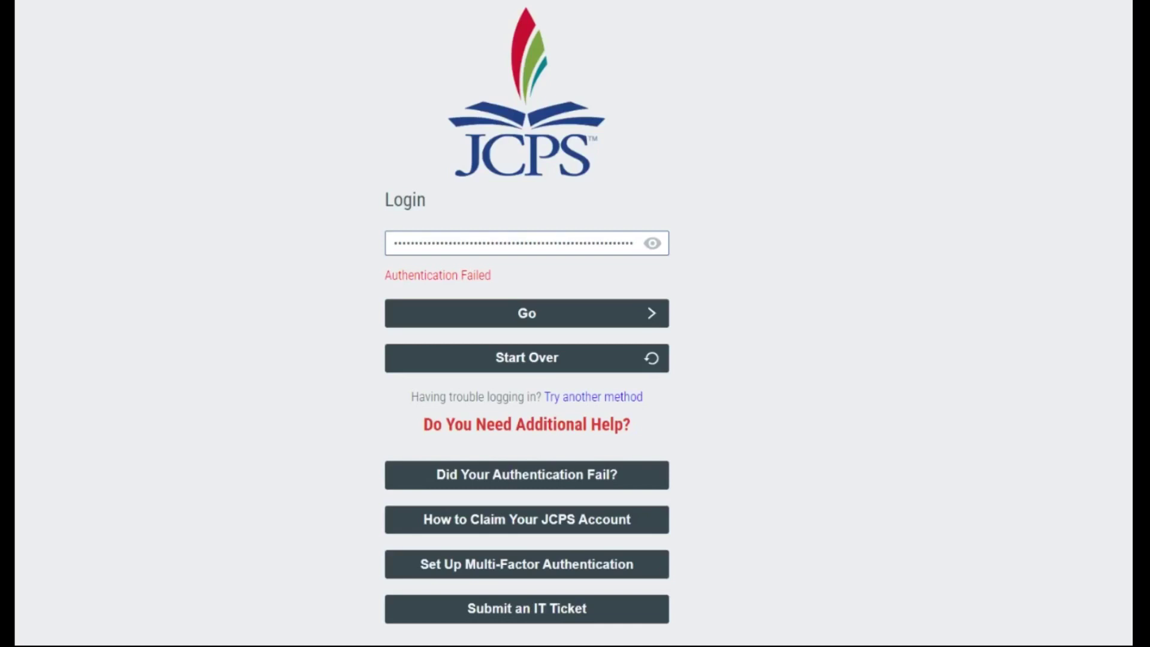
left_click(527, 314)
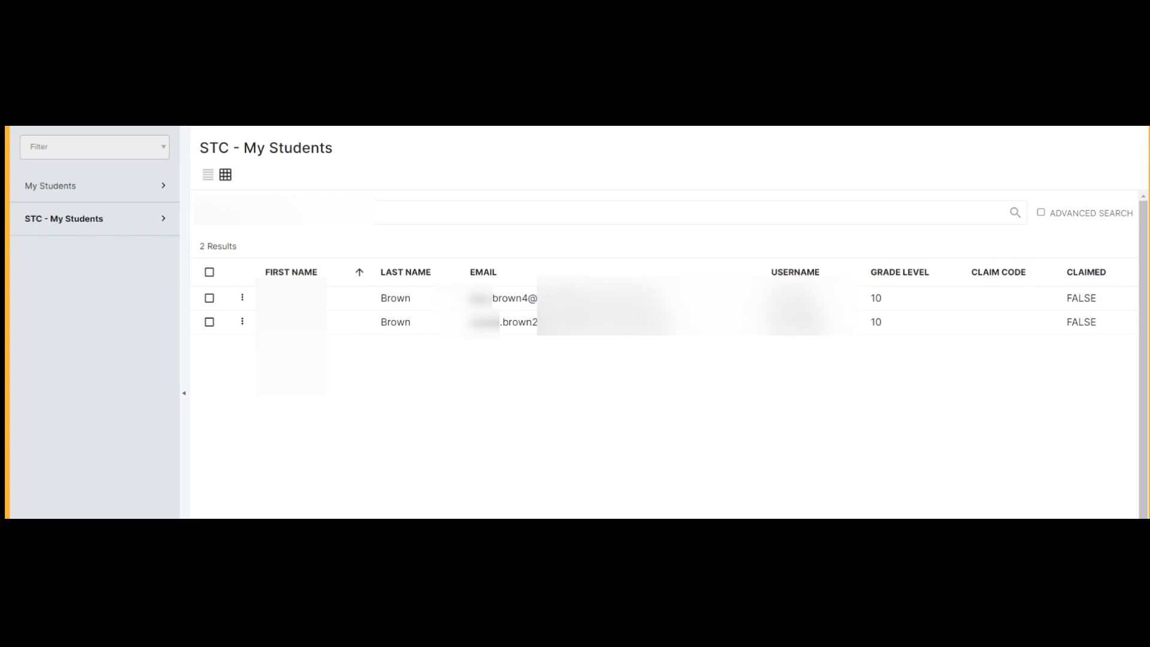
type("charles.smith*")
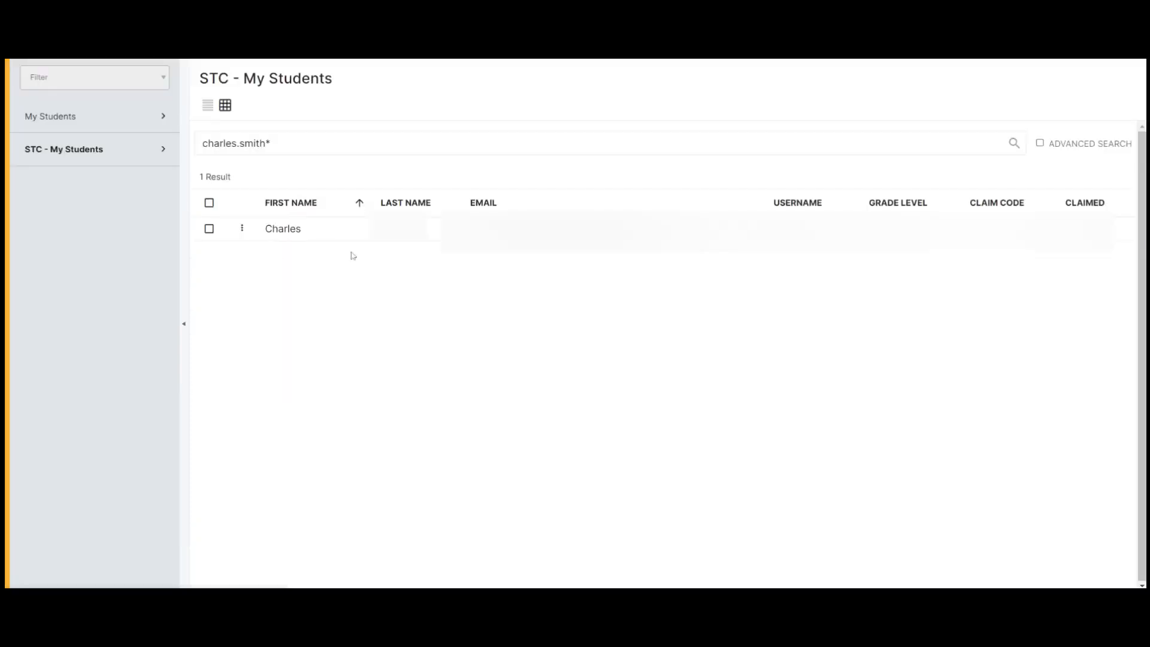
mouse_move(359, 249)
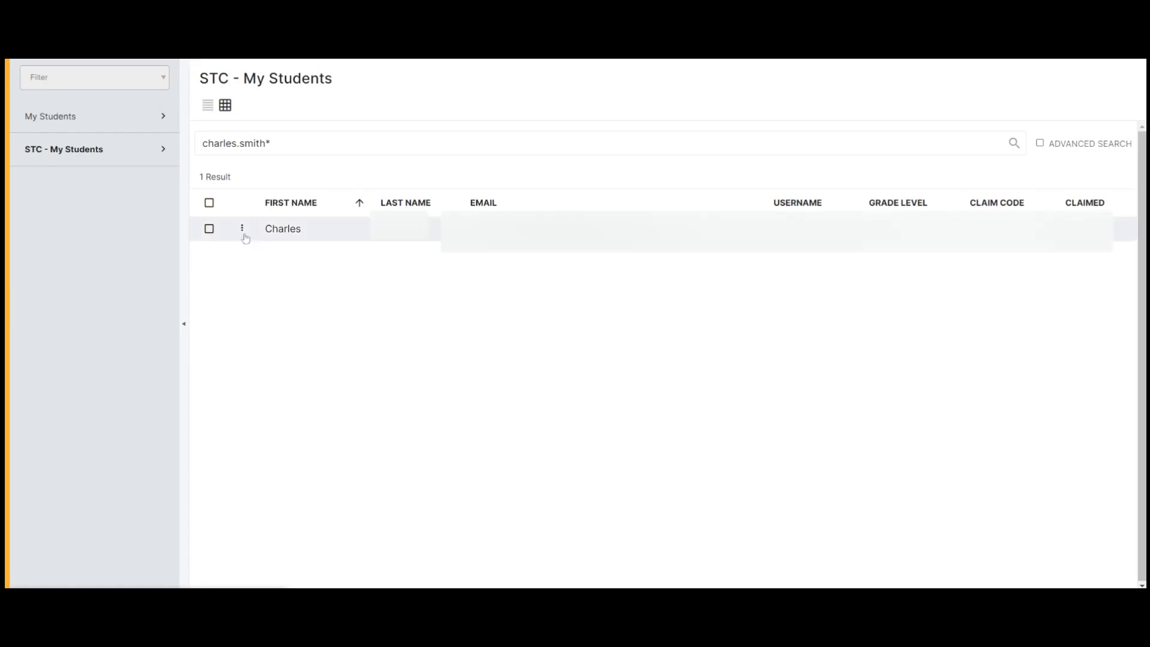
left_click(242, 227)
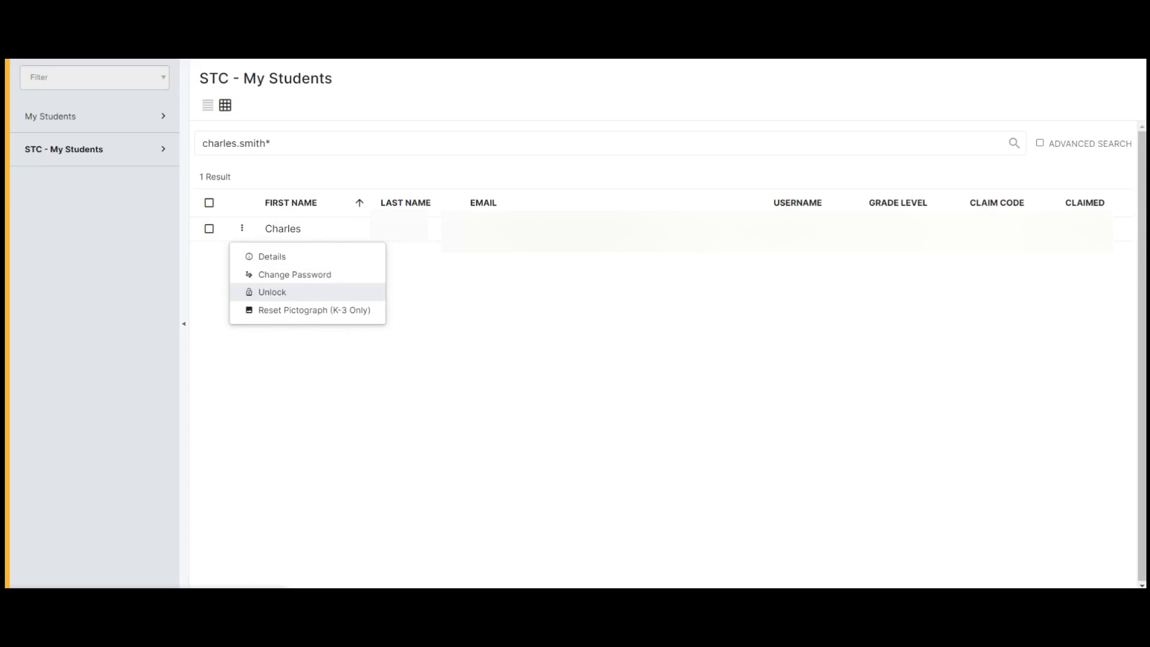
mouse_move(304, 261)
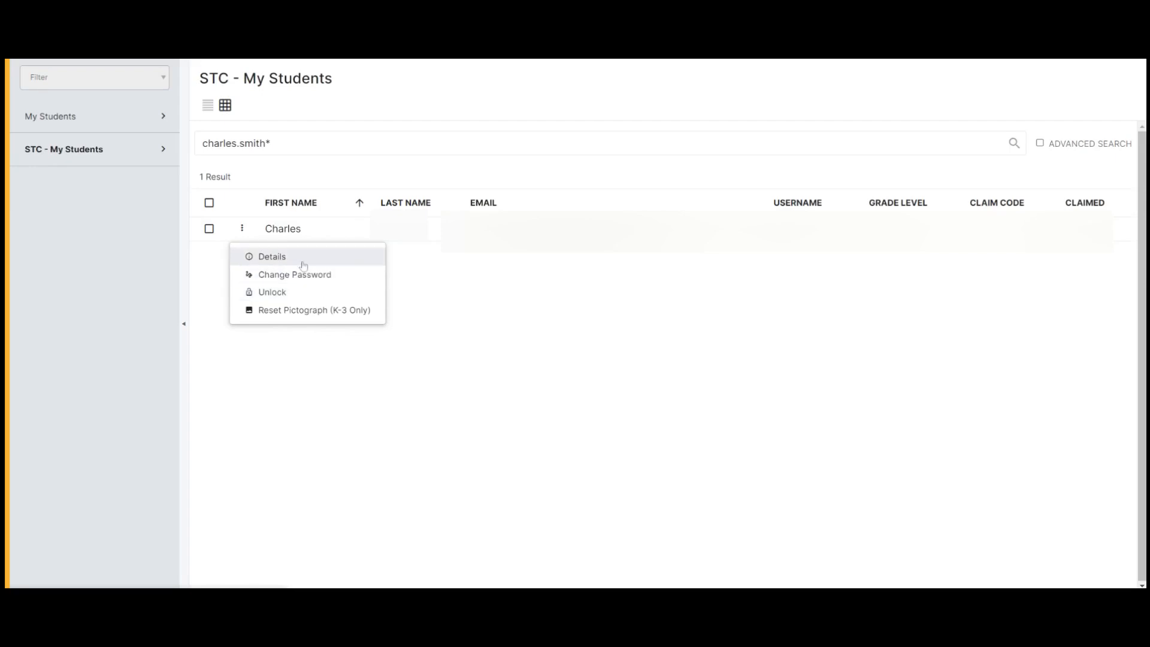
left_click(272, 292)
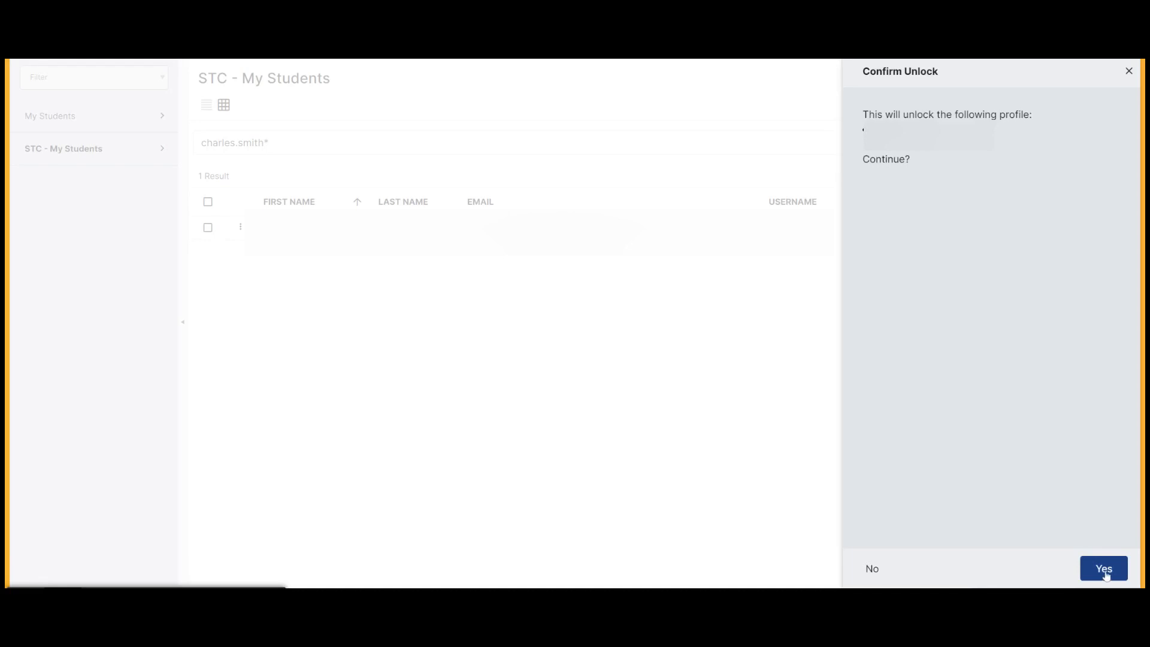
left_click(1104, 568)
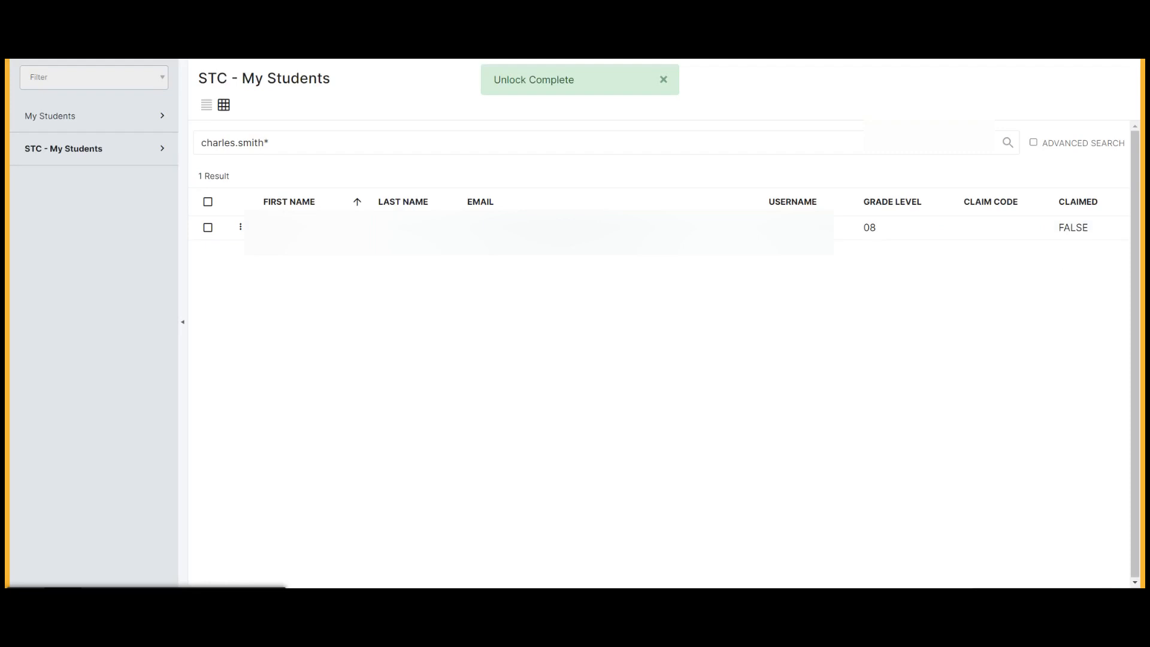
left_click(664, 79)
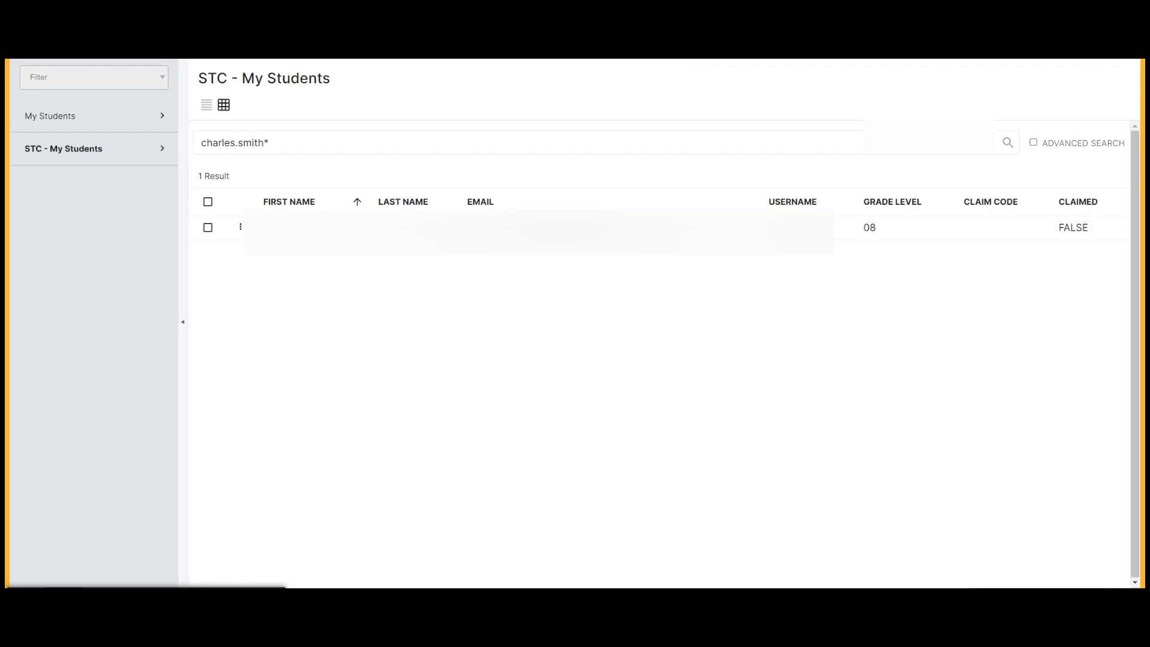